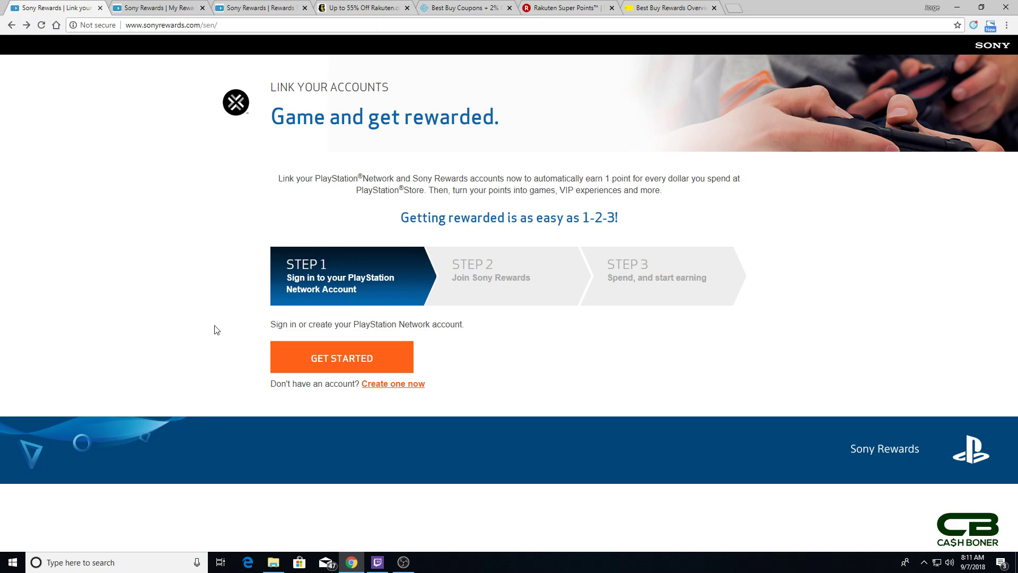
pyautogui.moveTo(208, 329)
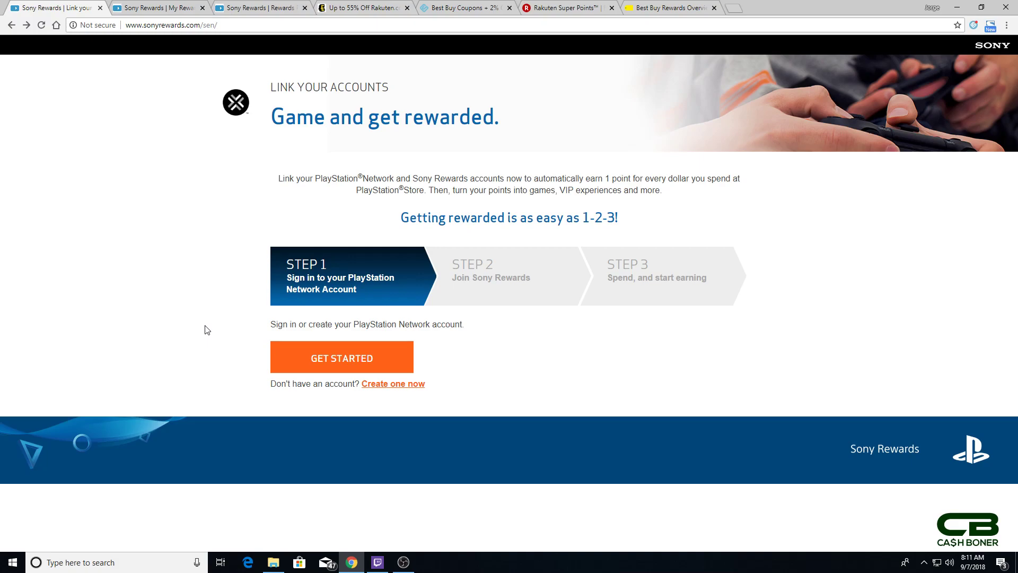
pyautogui.moveTo(220, 321)
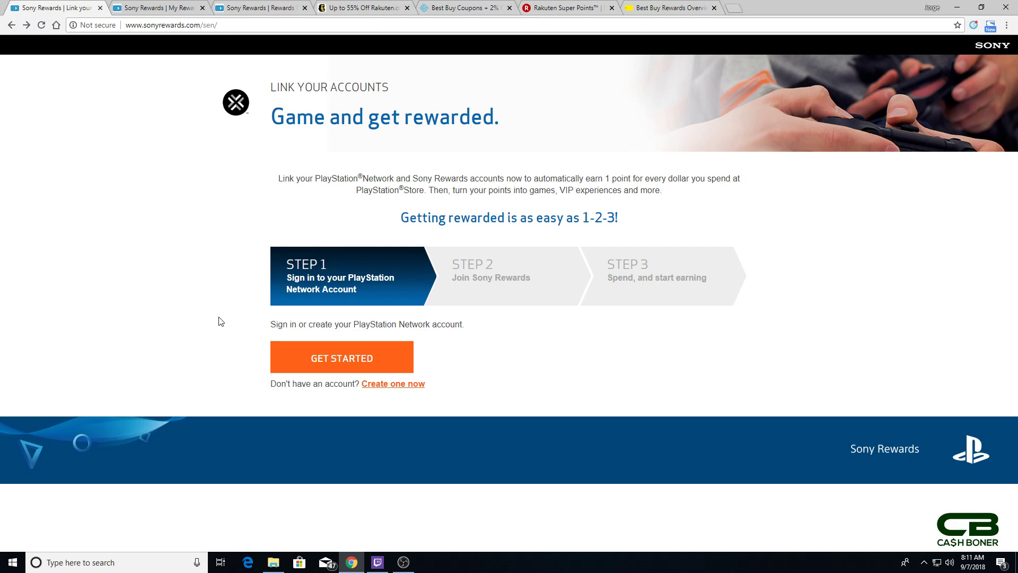
pyautogui.moveTo(221, 314)
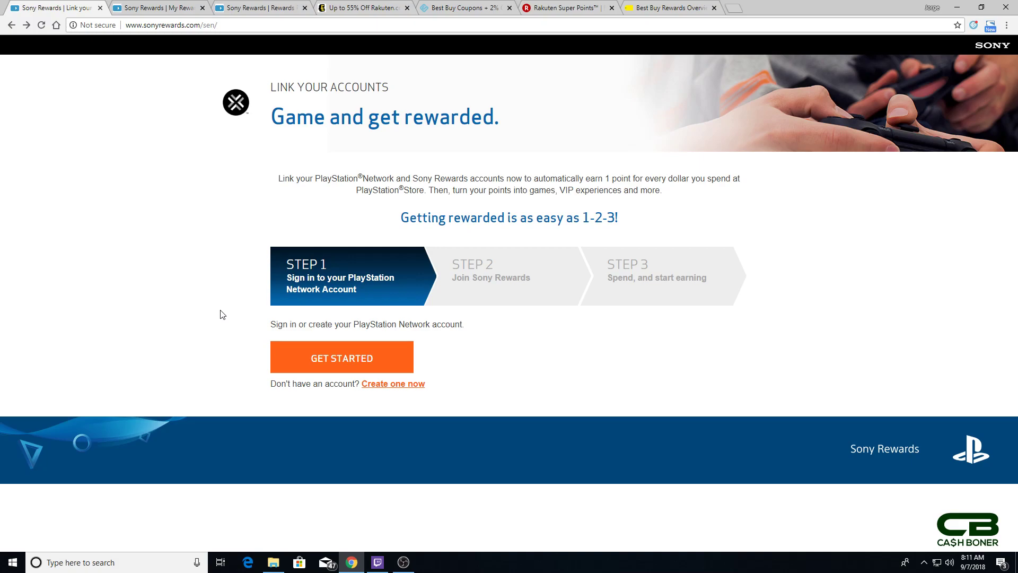
pyautogui.moveTo(204, 294)
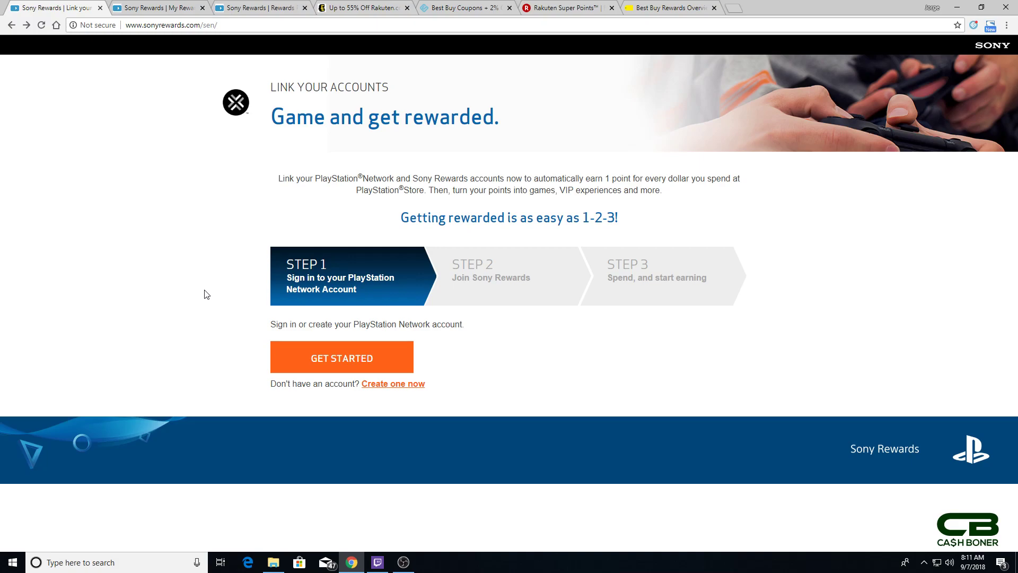
pyautogui.moveTo(361, 7)
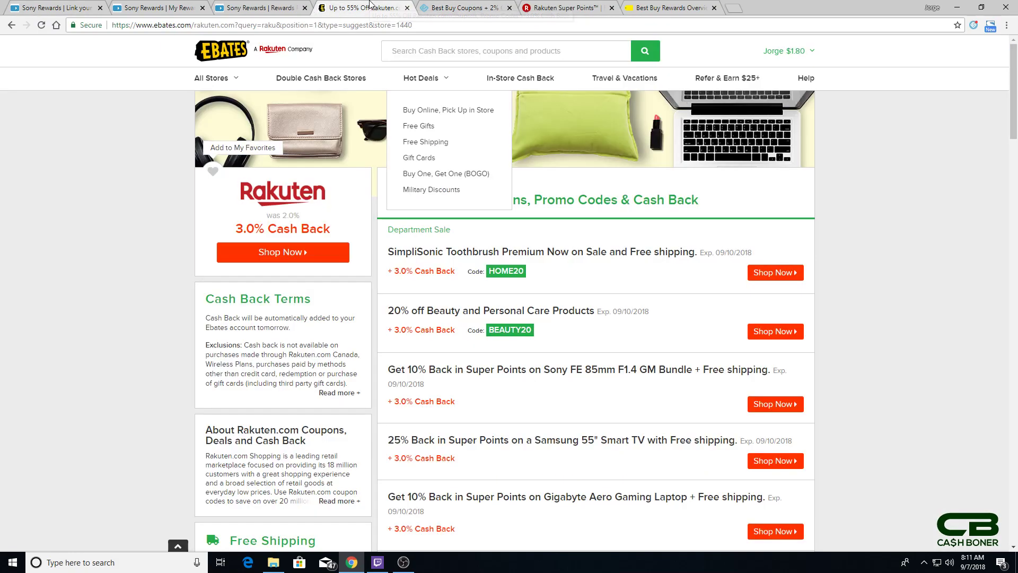
pyautogui.moveTo(459, 7)
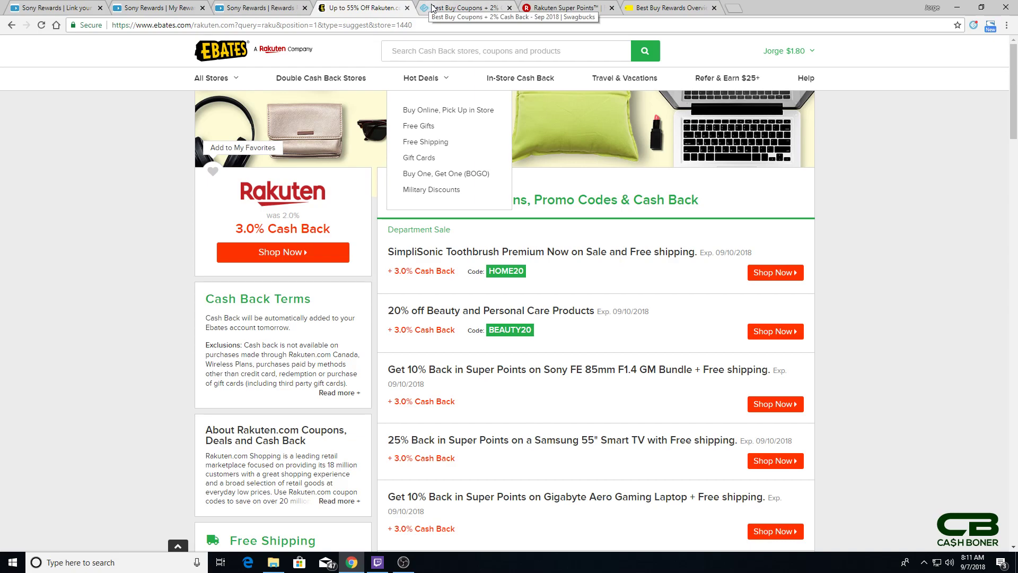
# Show Best Buy's Rewards & Benefits table comparing My Best Buy, Elite and Elite Plus.
pyautogui.click(561, 8)
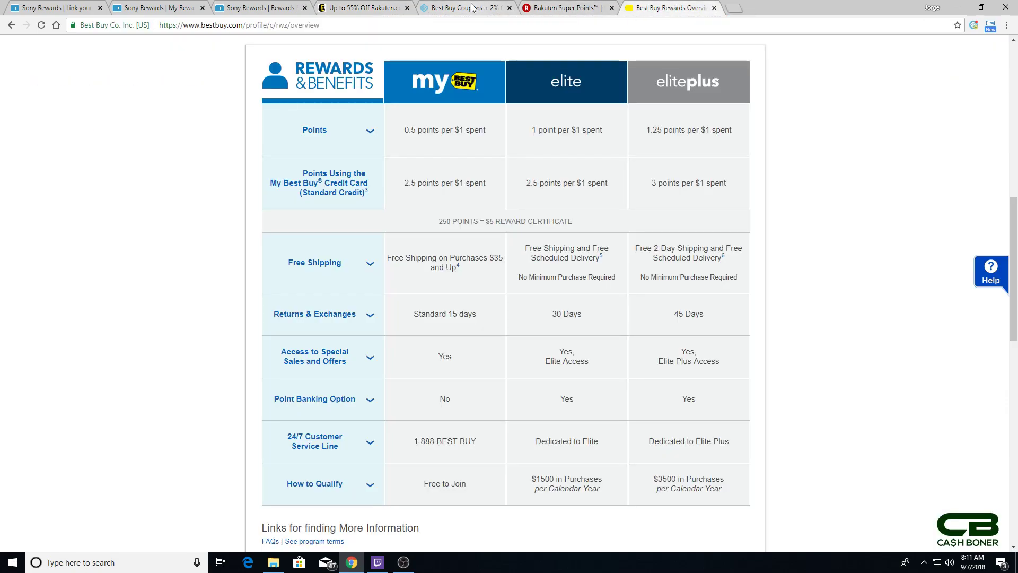
pyautogui.moveTo(469, 8)
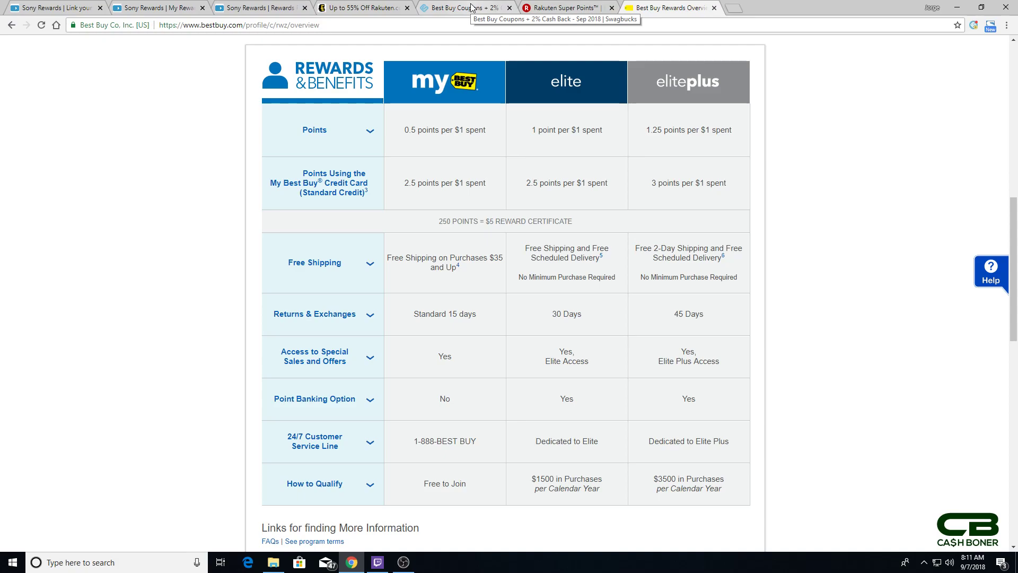
pyautogui.moveTo(663, 79)
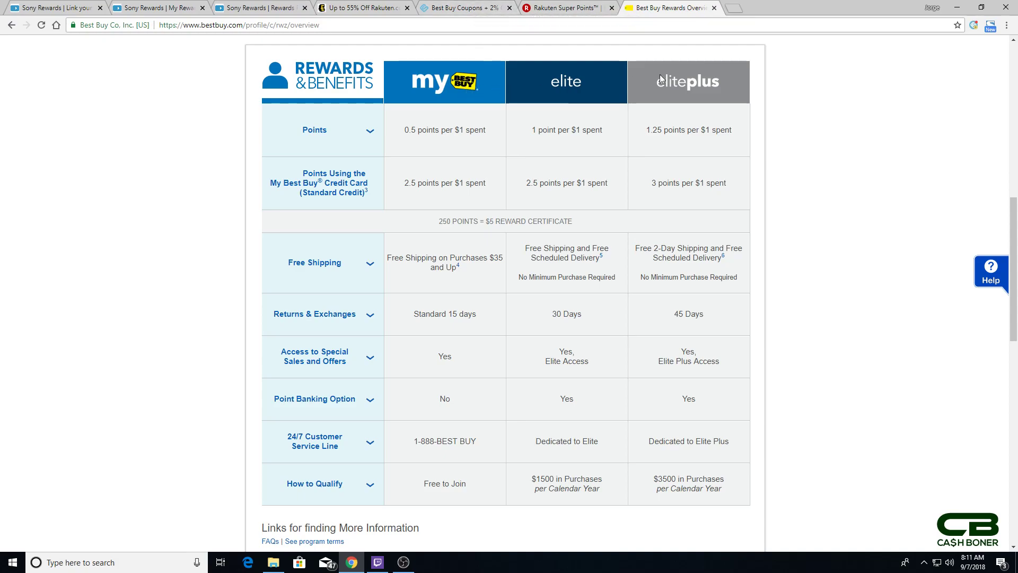
pyautogui.moveTo(360, 7)
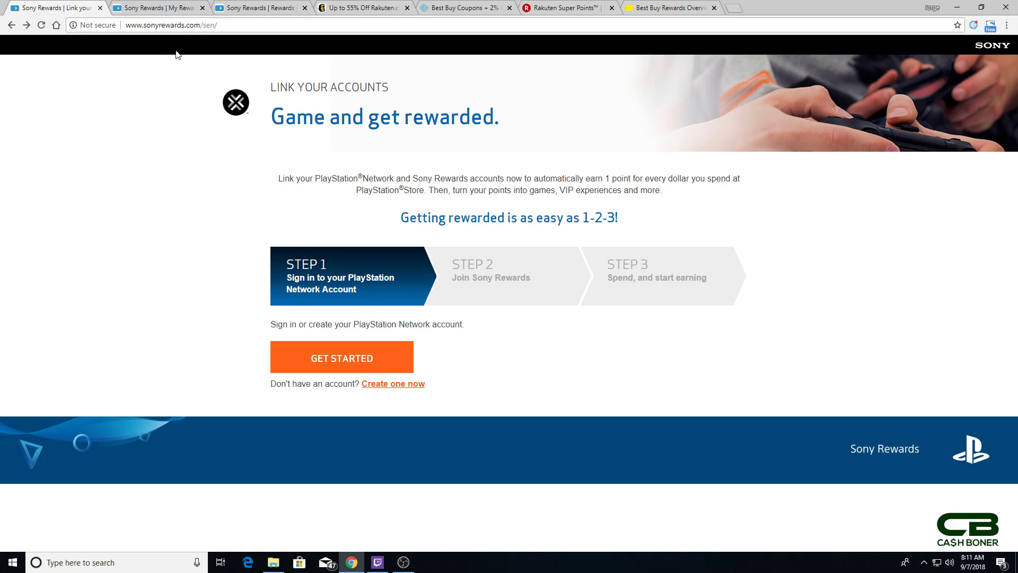
pyautogui.moveTo(197, 40)
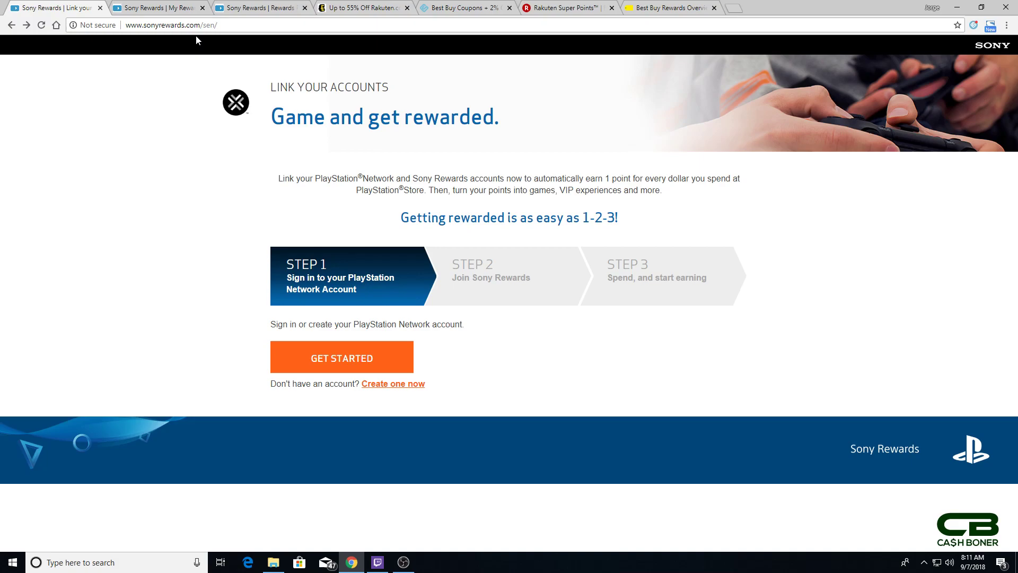
pyautogui.moveTo(200, 46)
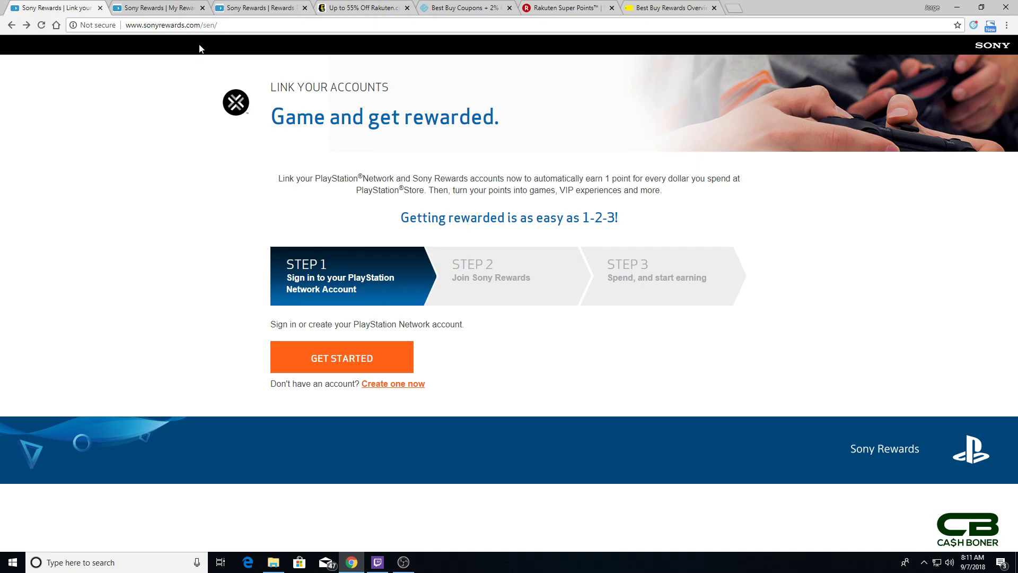
pyautogui.moveTo(217, 39)
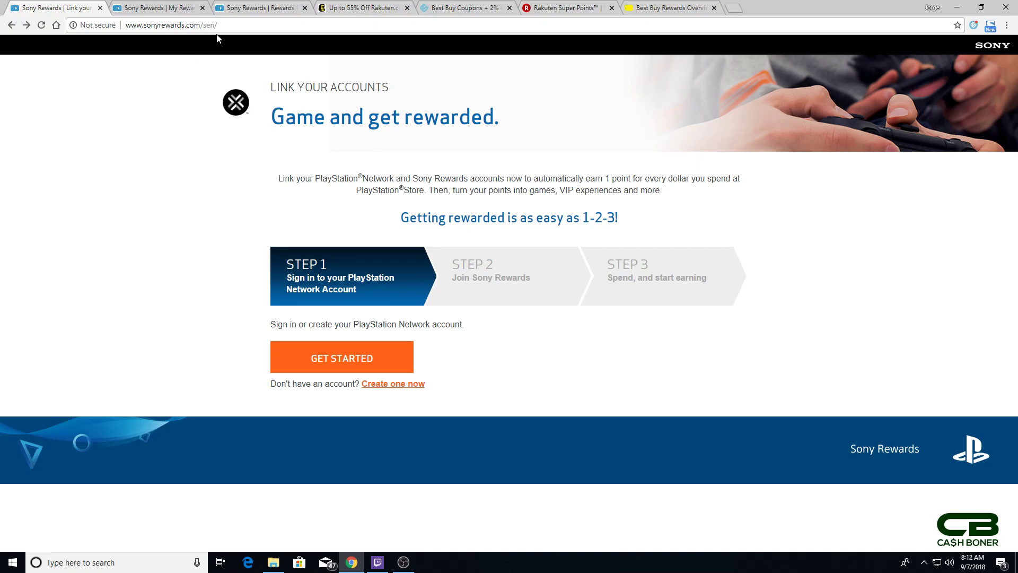
pyautogui.moveTo(378, 306)
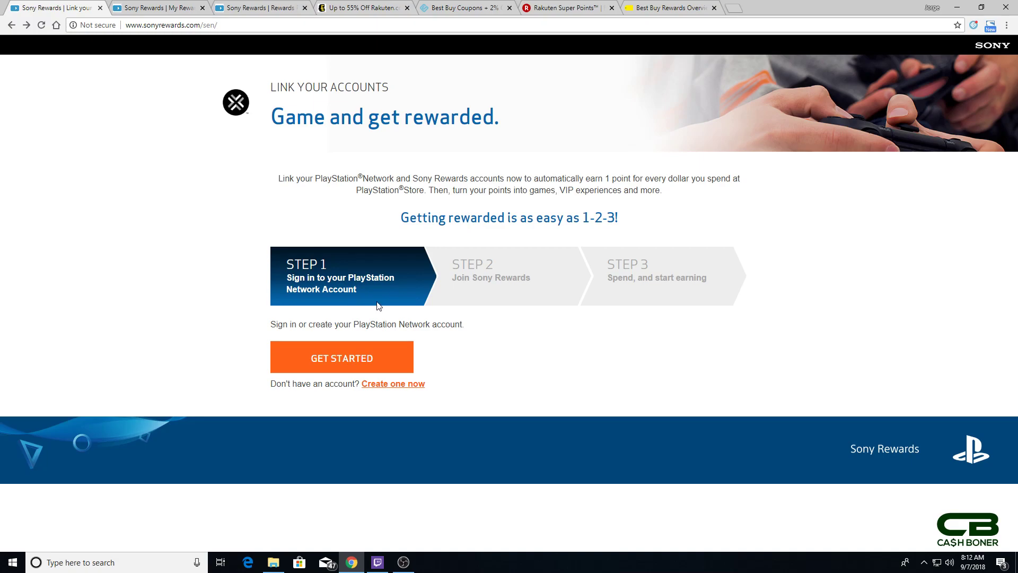
pyautogui.moveTo(506, 301)
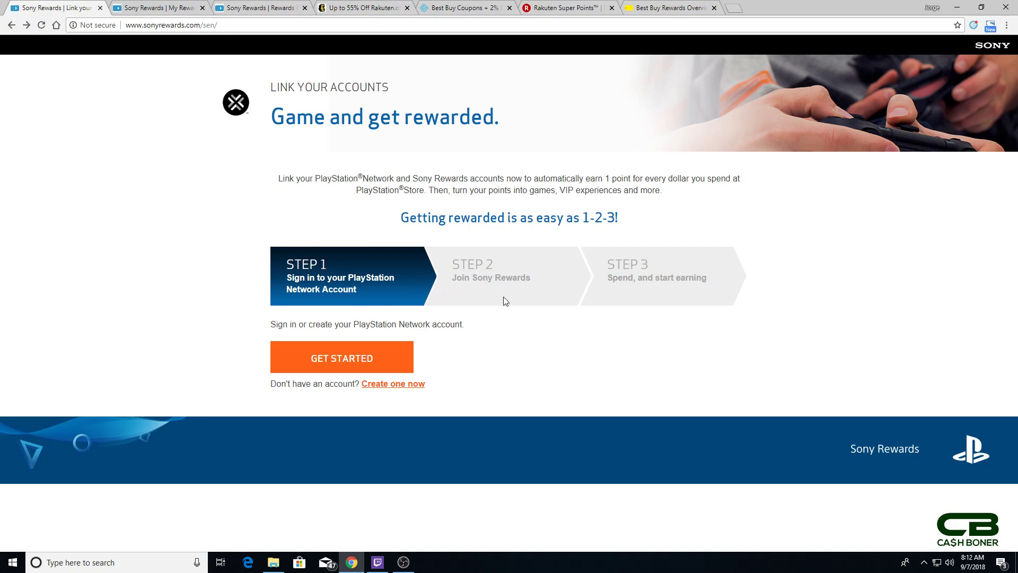
pyautogui.moveTo(202, 96)
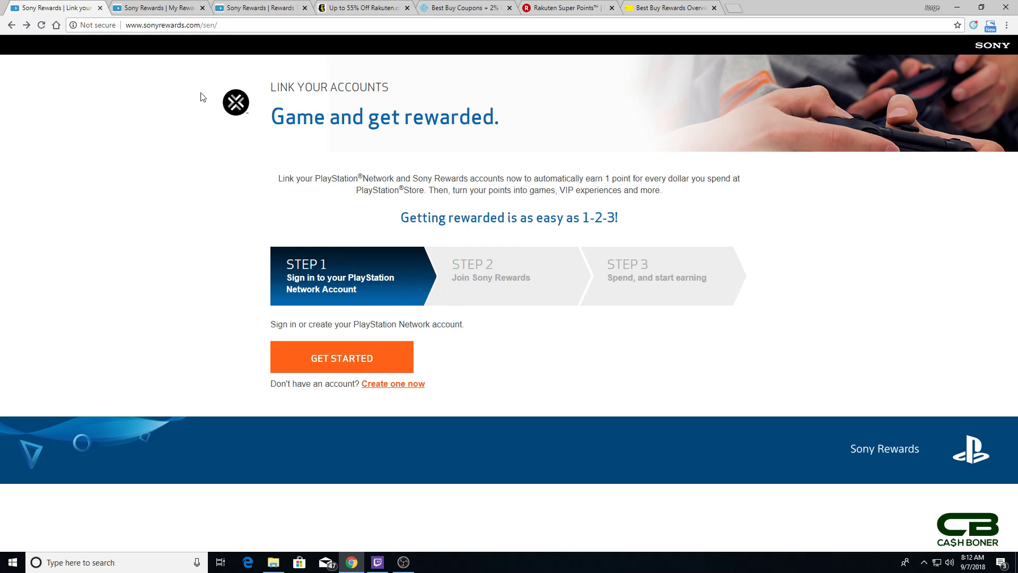
pyautogui.moveTo(159, 7)
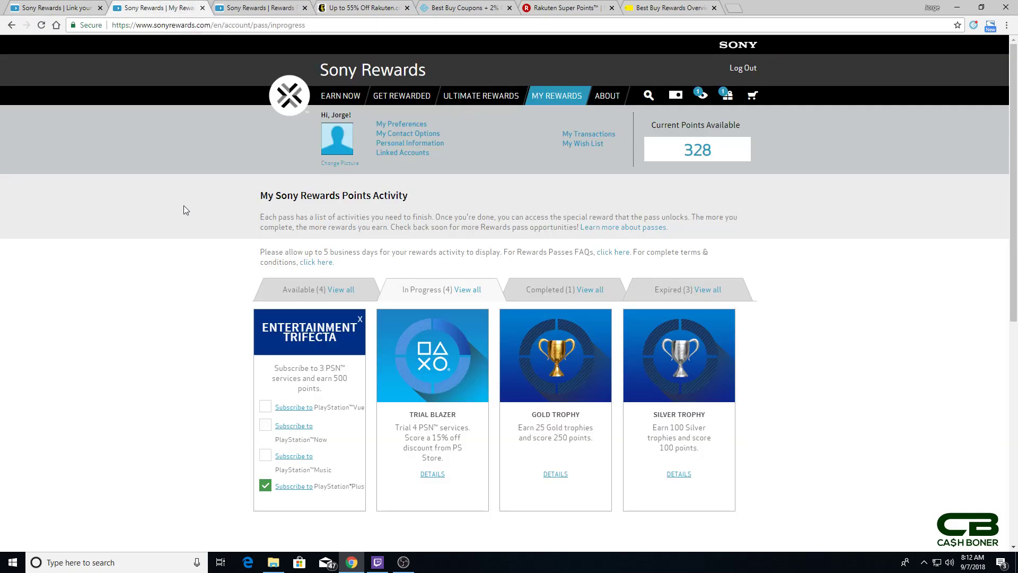
pyautogui.moveTo(234, 253)
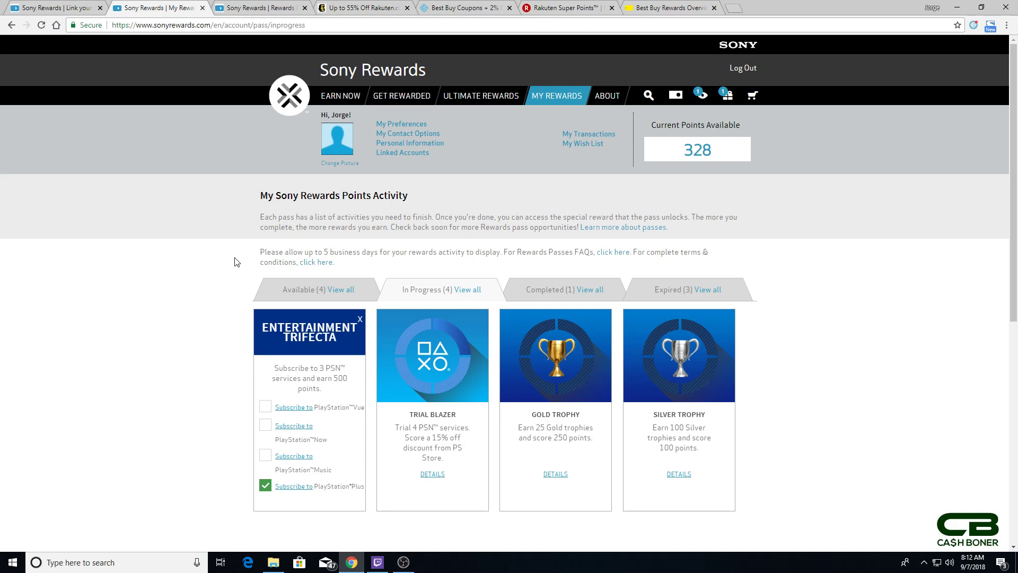
pyautogui.moveTo(293, 409)
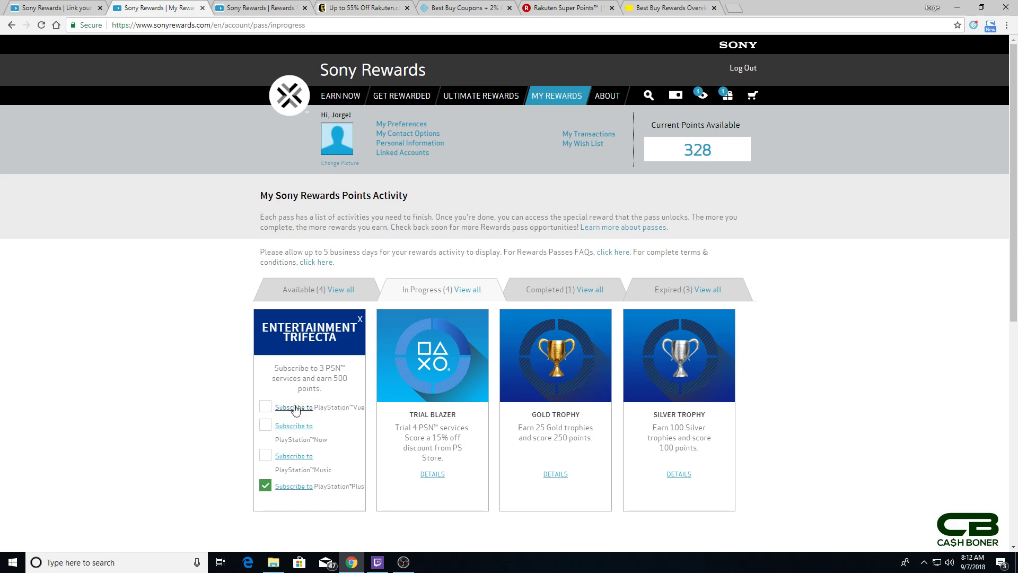
pyautogui.moveTo(164, 399)
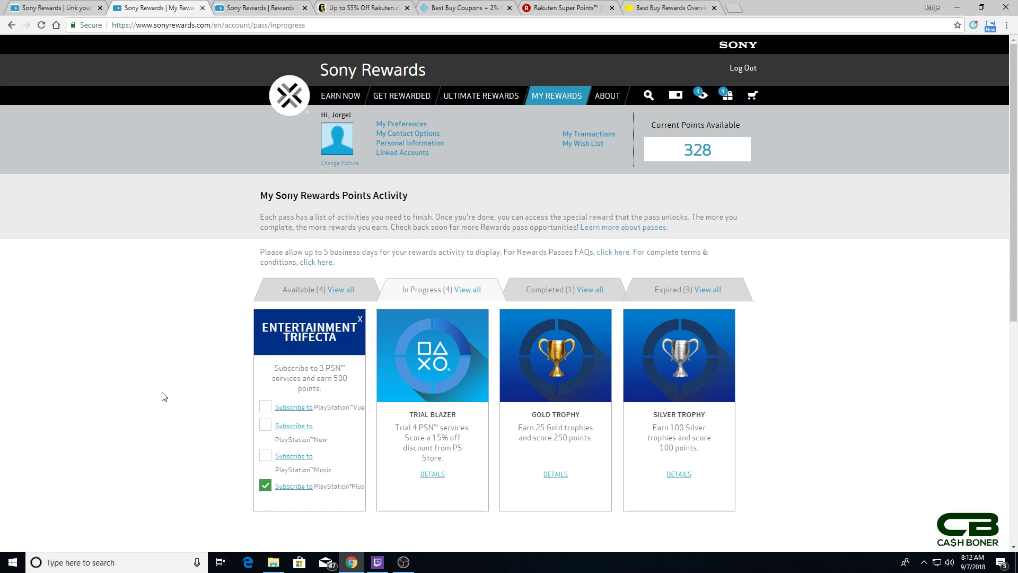
pyautogui.moveTo(275, 407)
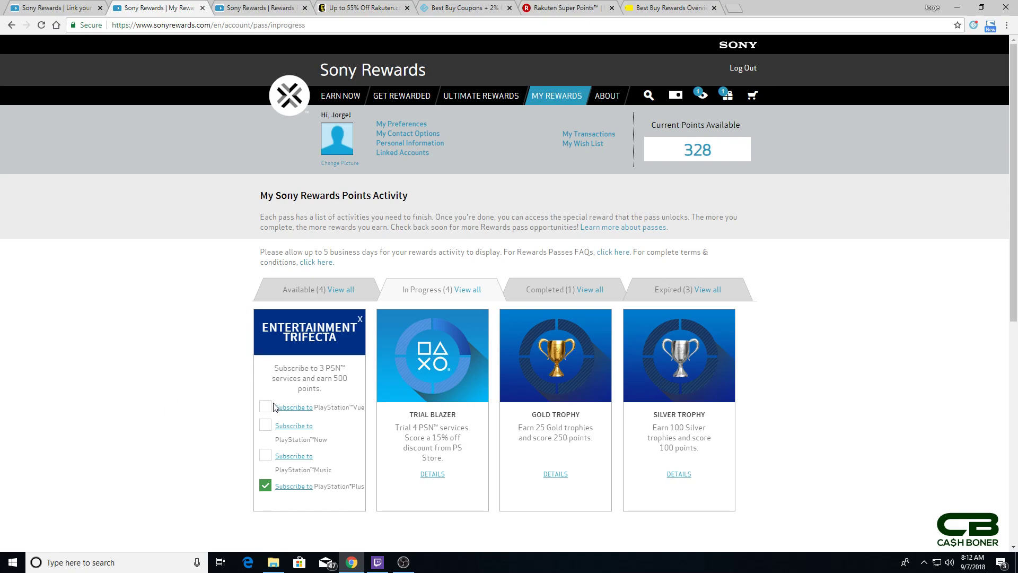
pyautogui.moveTo(148, 381)
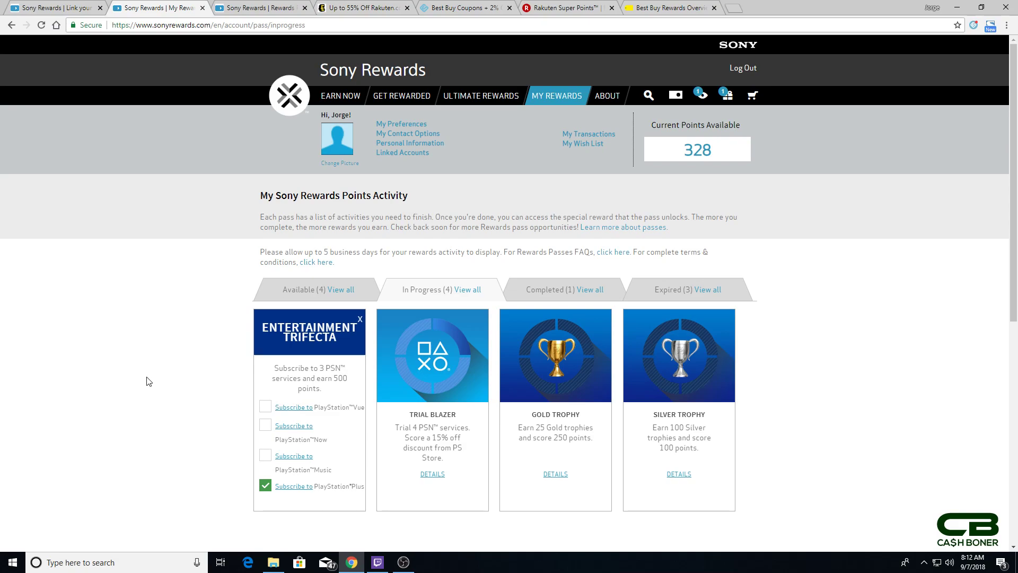
pyautogui.moveTo(293, 434)
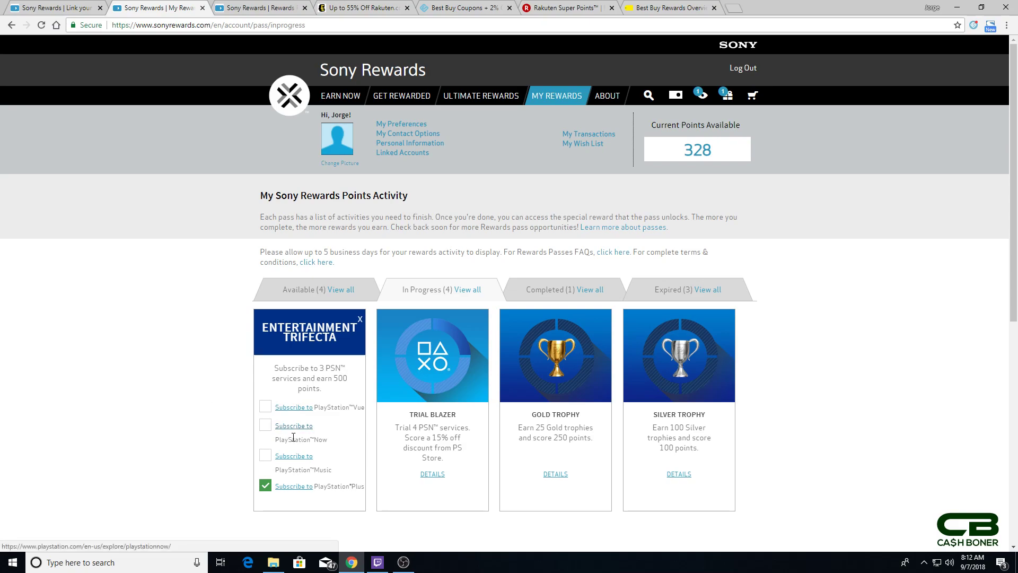
pyautogui.moveTo(174, 400)
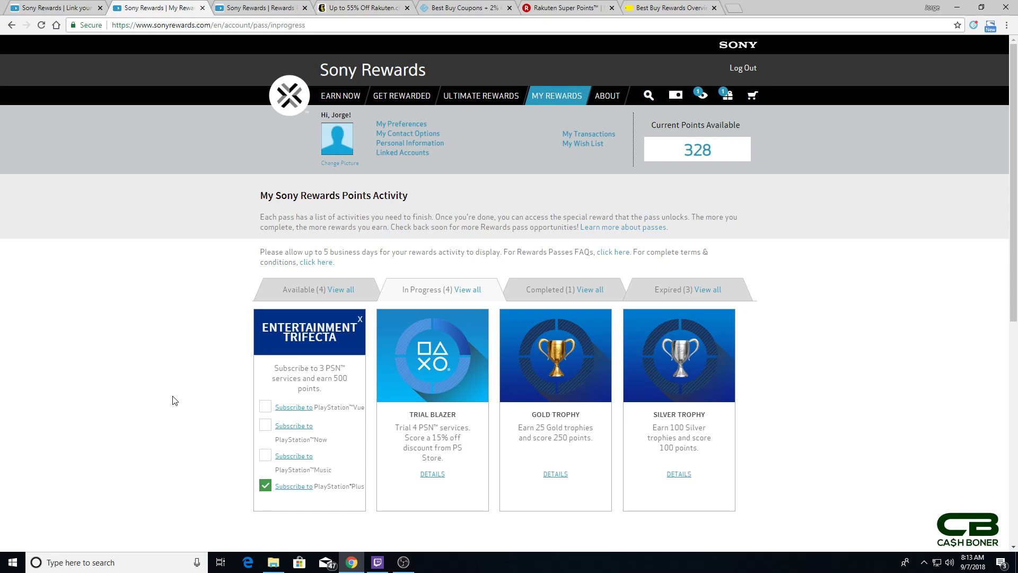
pyautogui.moveTo(184, 398)
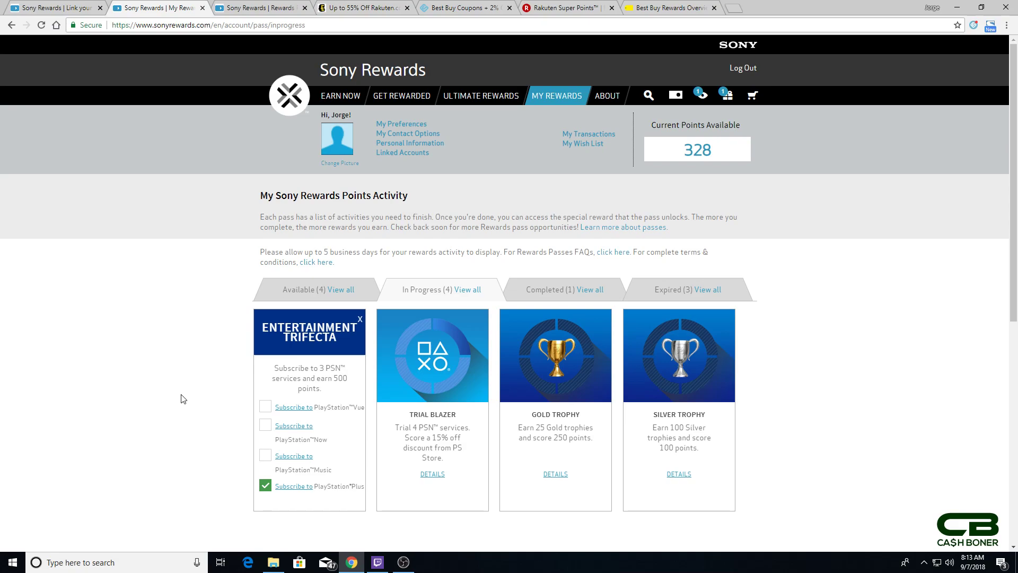
pyautogui.moveTo(190, 394)
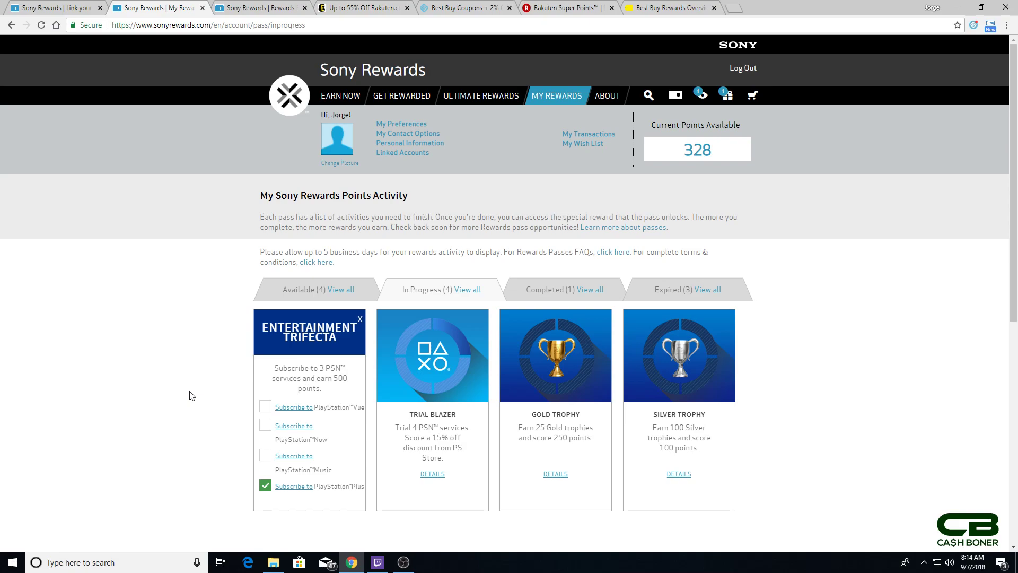
pyautogui.moveTo(201, 382)
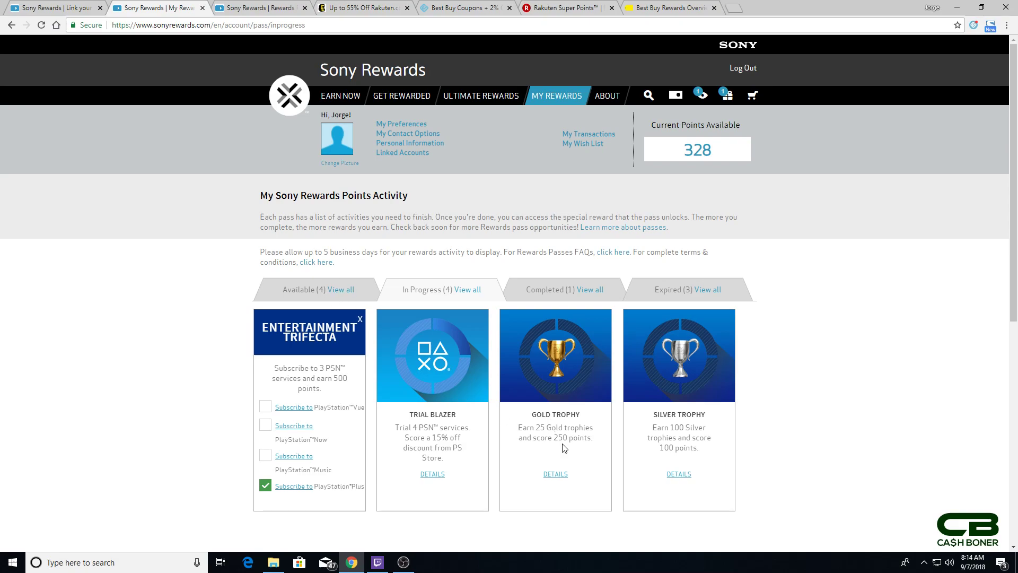
pyautogui.moveTo(584, 451)
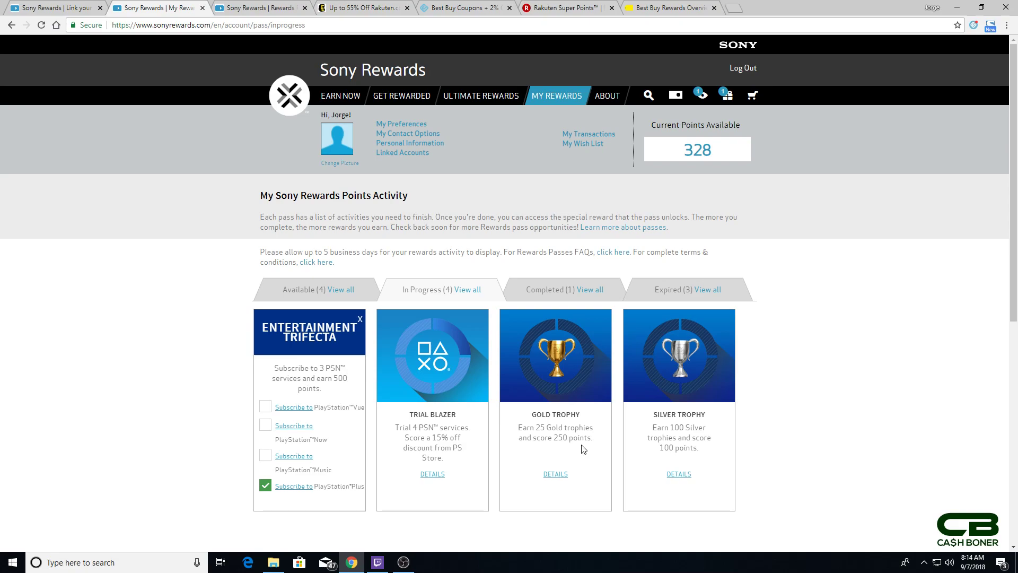
pyautogui.moveTo(335, 304)
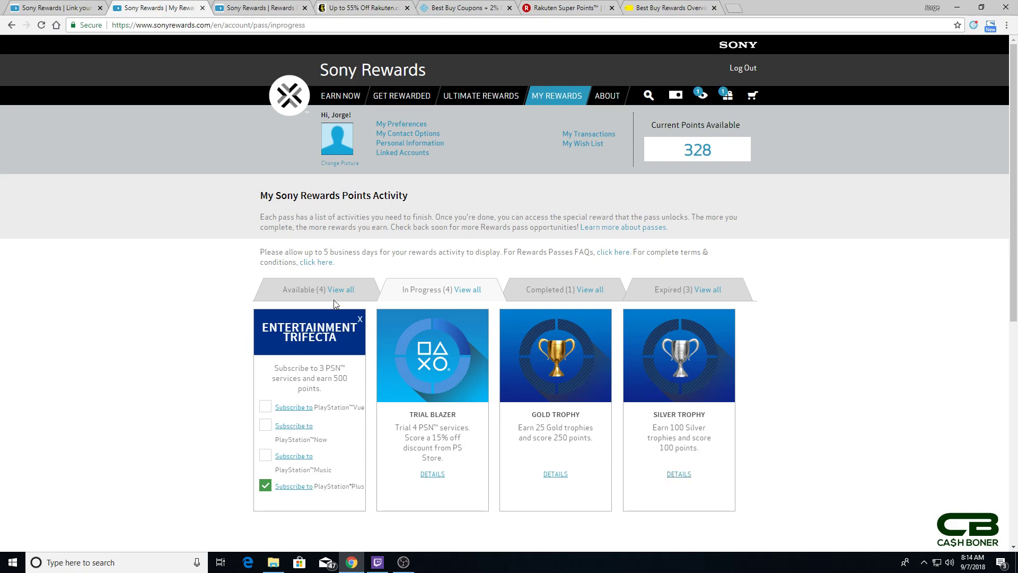
pyautogui.click(340, 289)
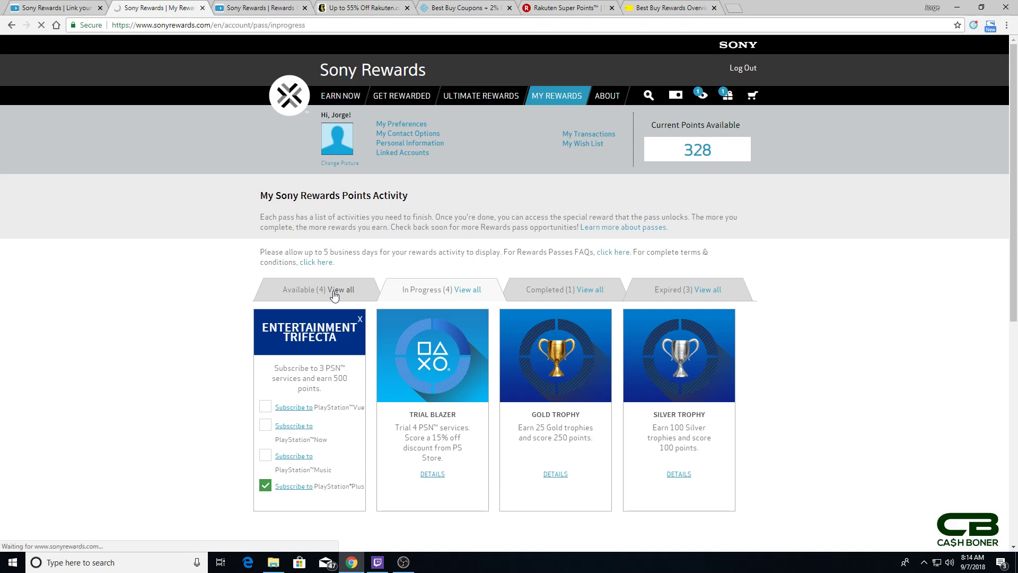
# Review the Digital Trilogy, Triple Feature, Platinum Trophy and Movie Buff 2 passes, then switch to Rakuten Super Points.
pyautogui.click(340, 289)
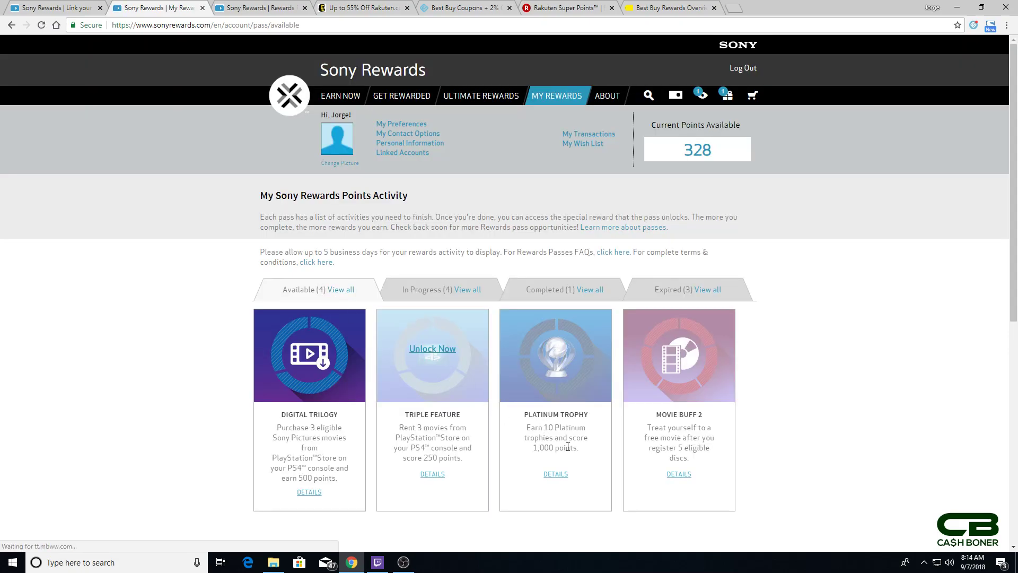
pyautogui.moveTo(611, 472)
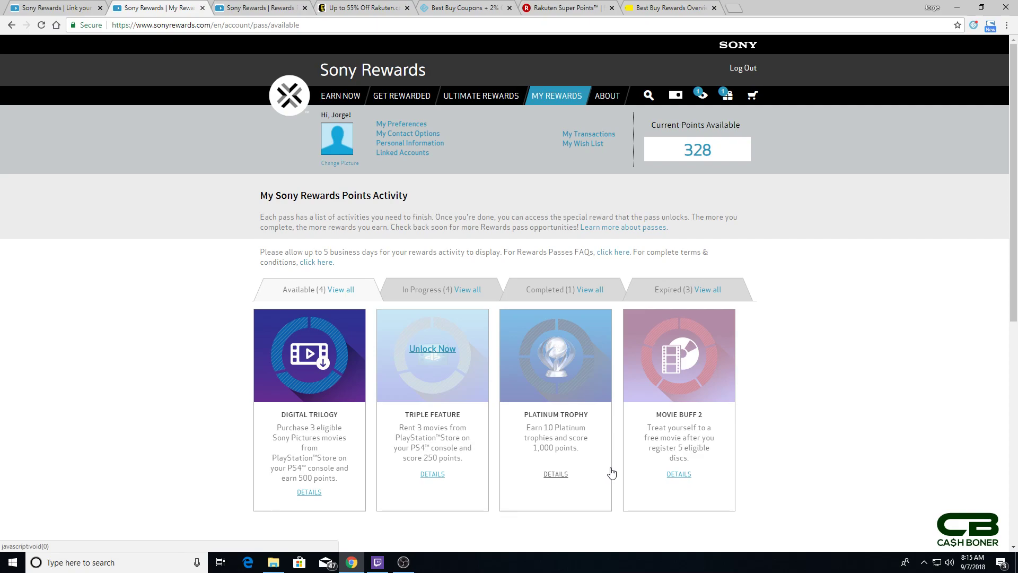
pyautogui.moveTo(615, 481)
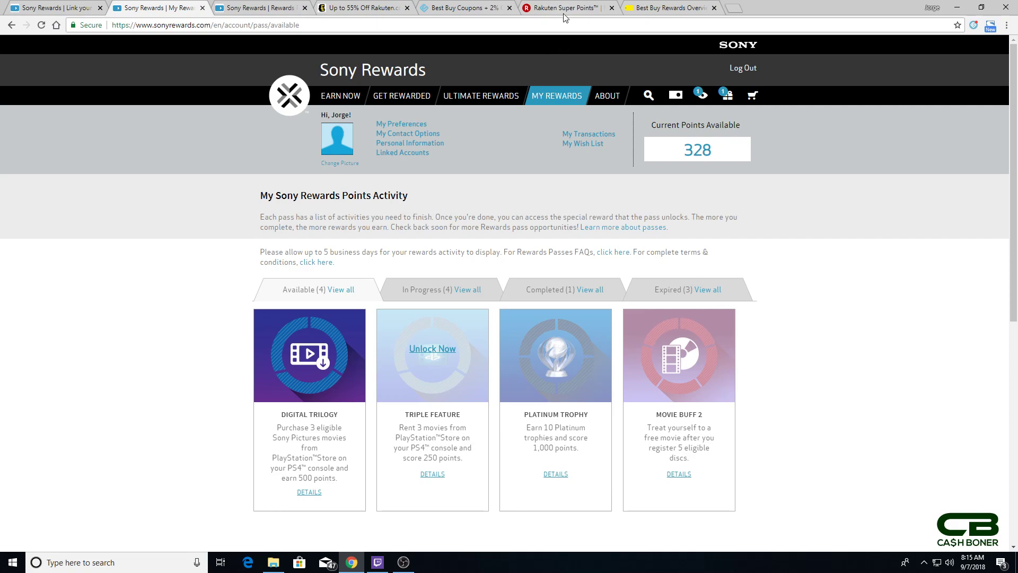
pyautogui.click(565, 8)
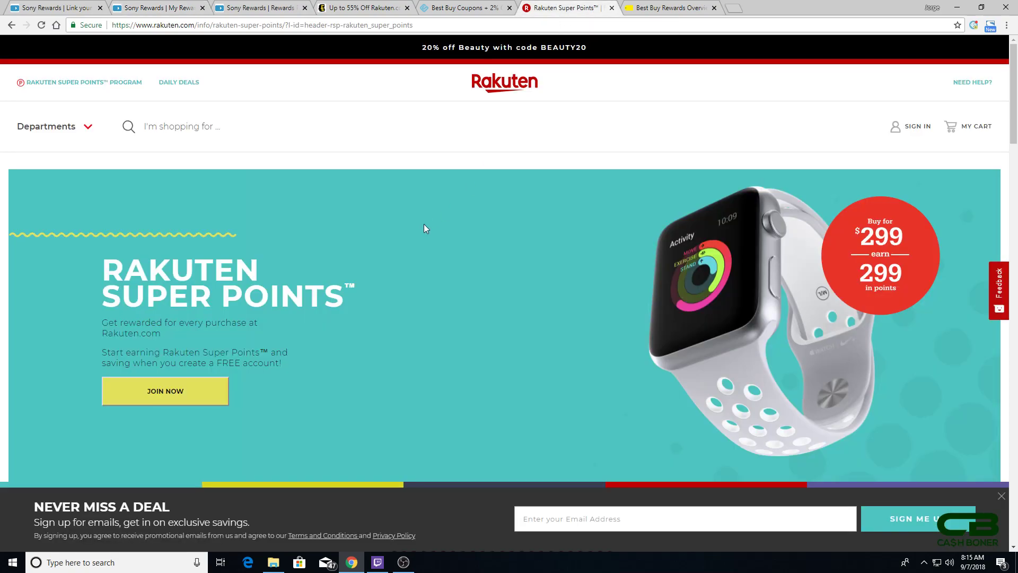
pyautogui.moveTo(399, 242)
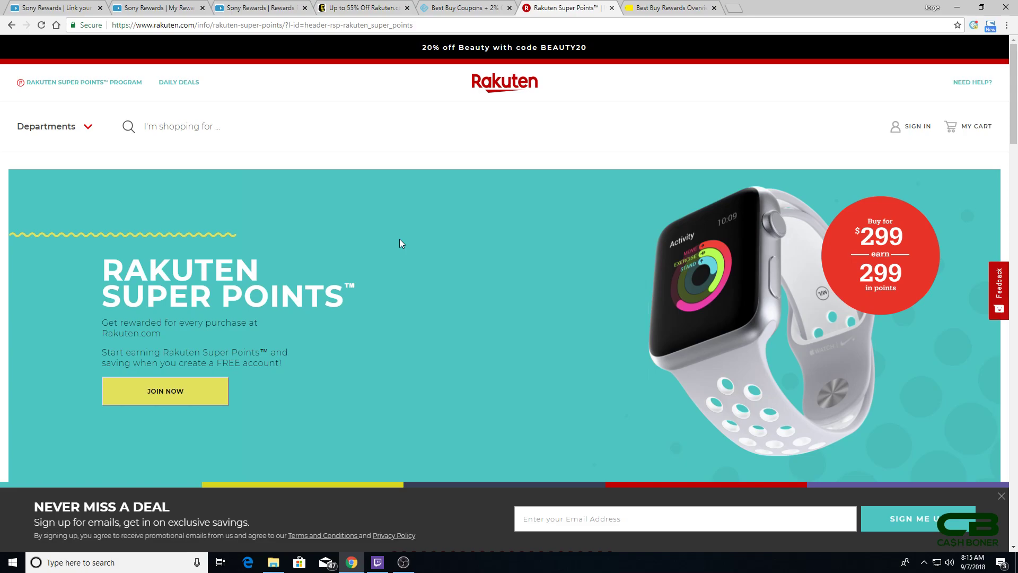
pyautogui.moveTo(221, 158)
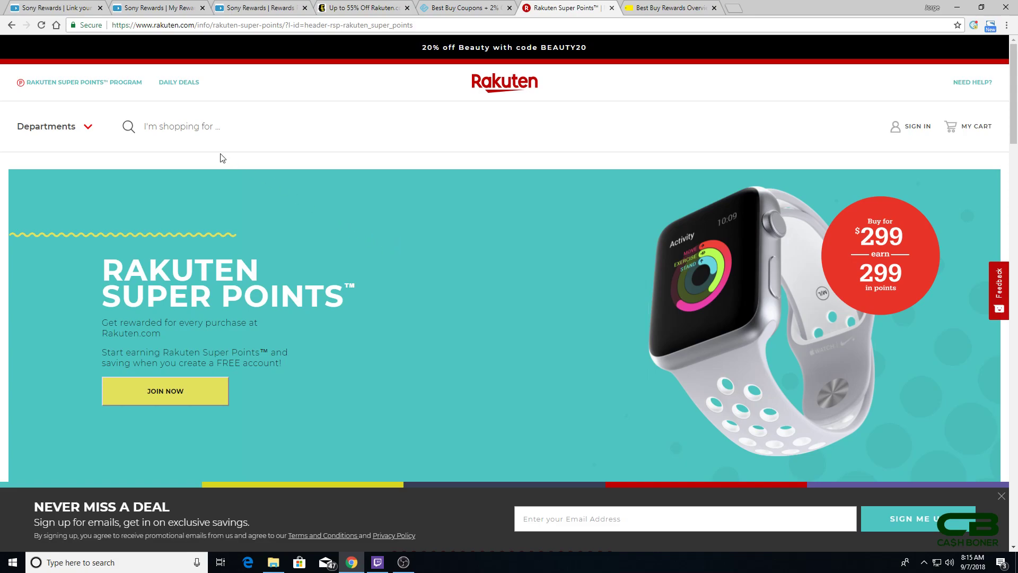
pyautogui.moveTo(287, 152)
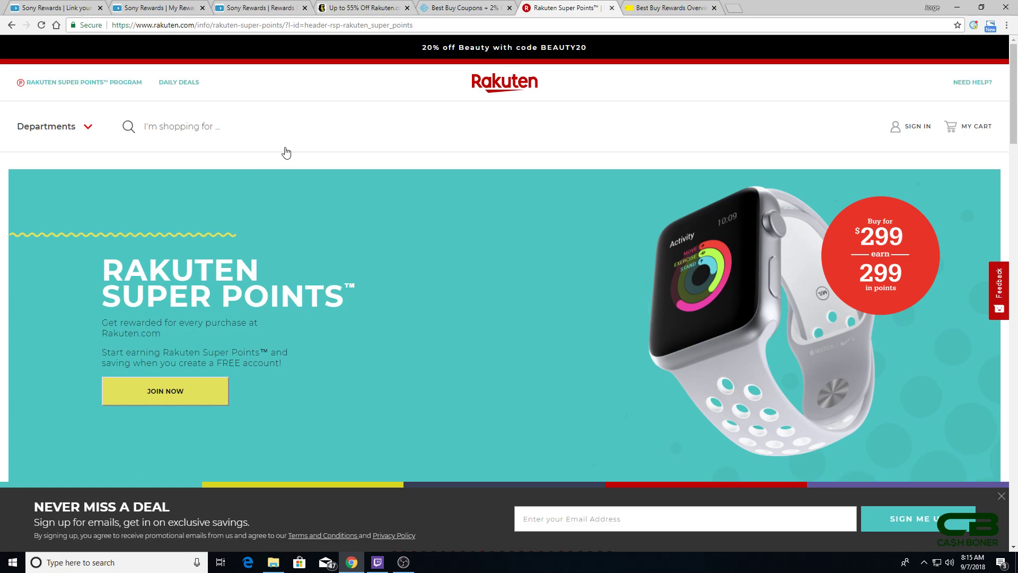
# Review Rakuten's 'Shop Smart. Reward Yourself.' benefits, then switch to Ebates' 3.0% Rakuten cash back page.
pyautogui.scroll(-3)
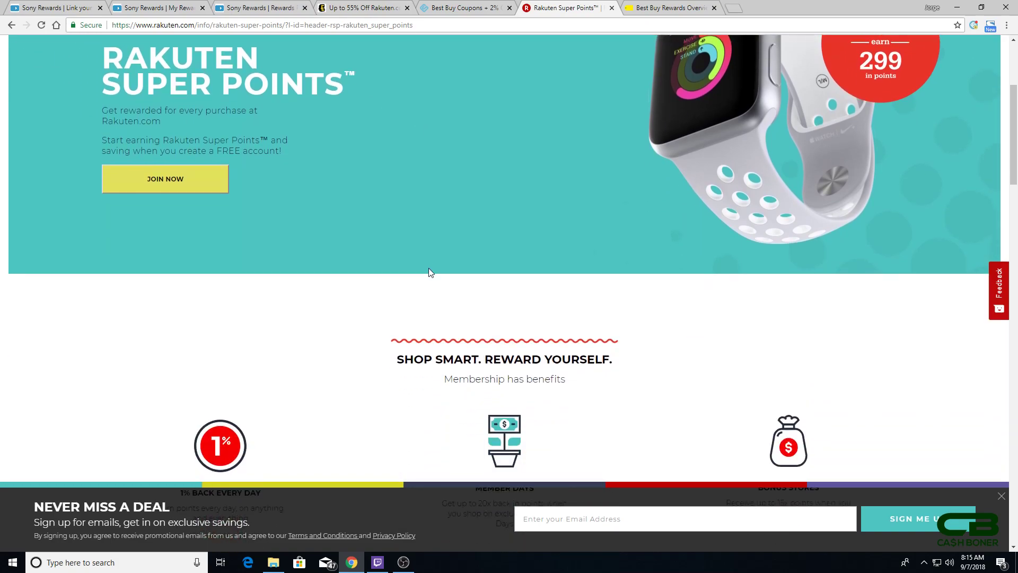
pyautogui.scroll(-3)
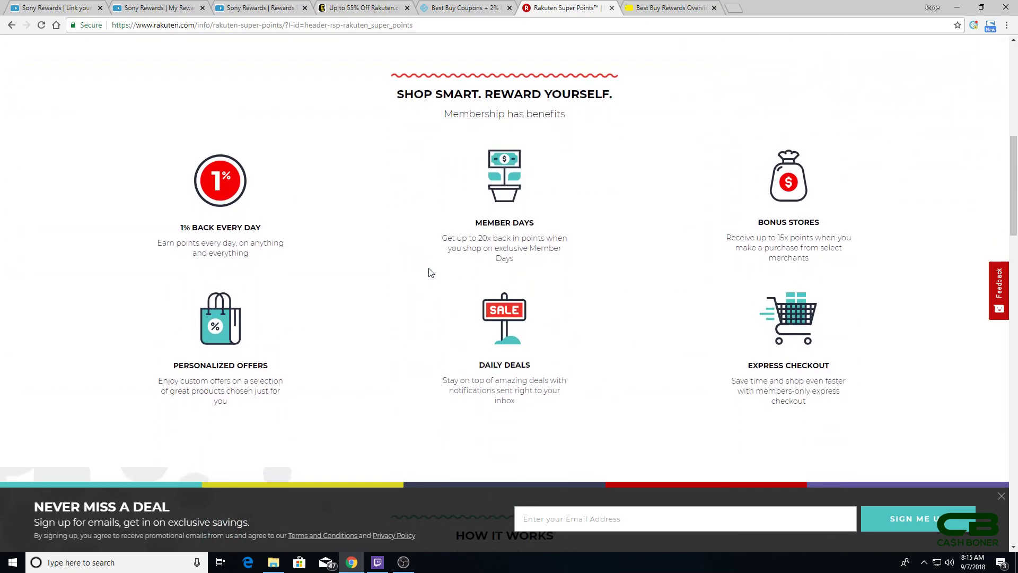
pyautogui.moveTo(427, 283)
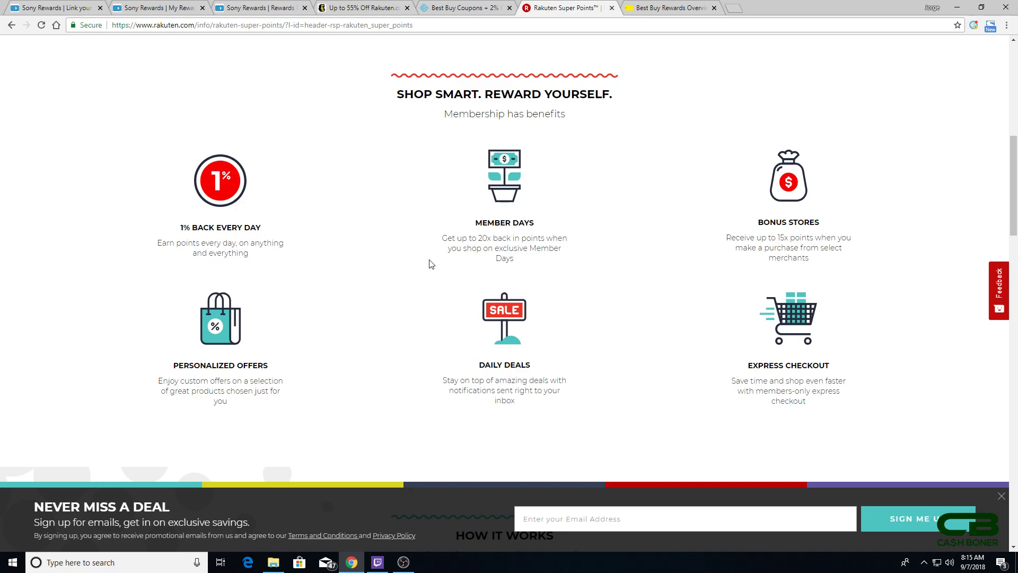
pyautogui.moveTo(420, 275)
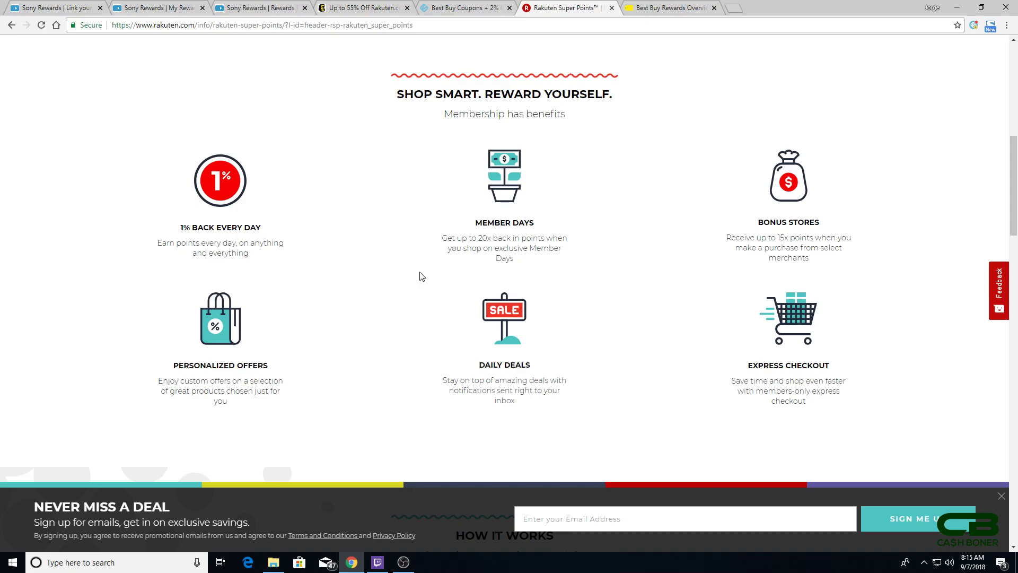
pyautogui.moveTo(387, 260)
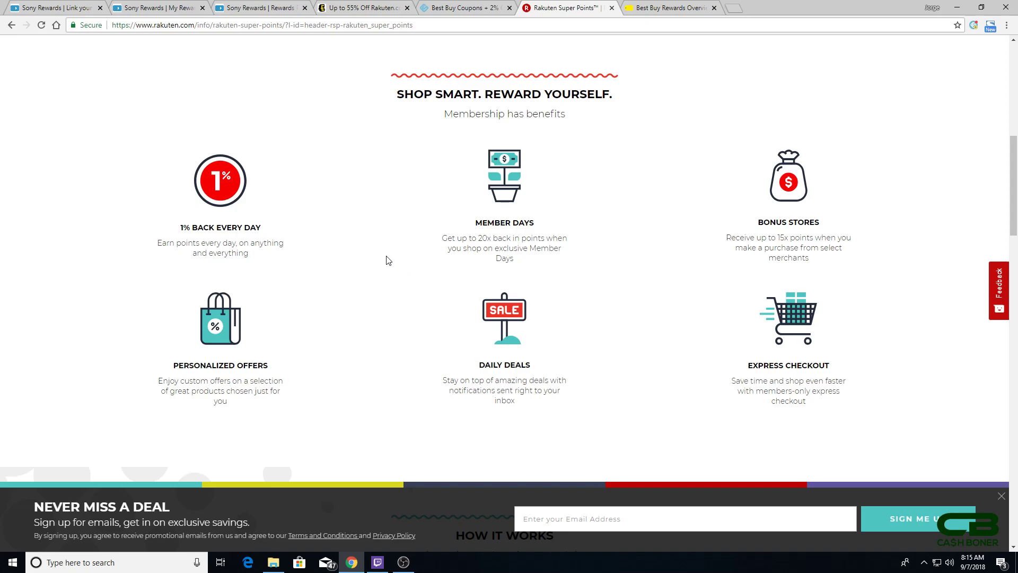
pyautogui.moveTo(407, 264)
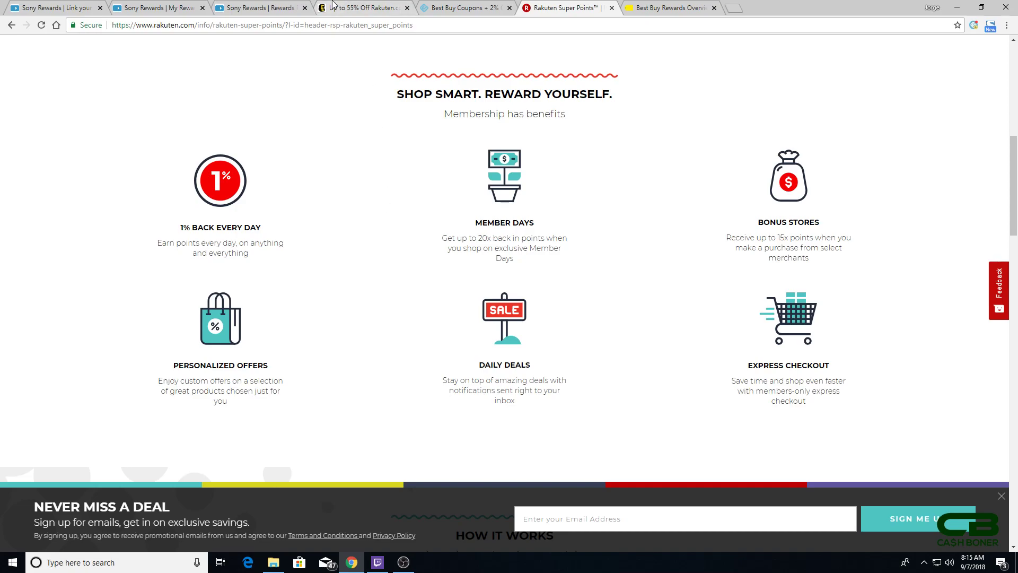
pyautogui.click(363, 8)
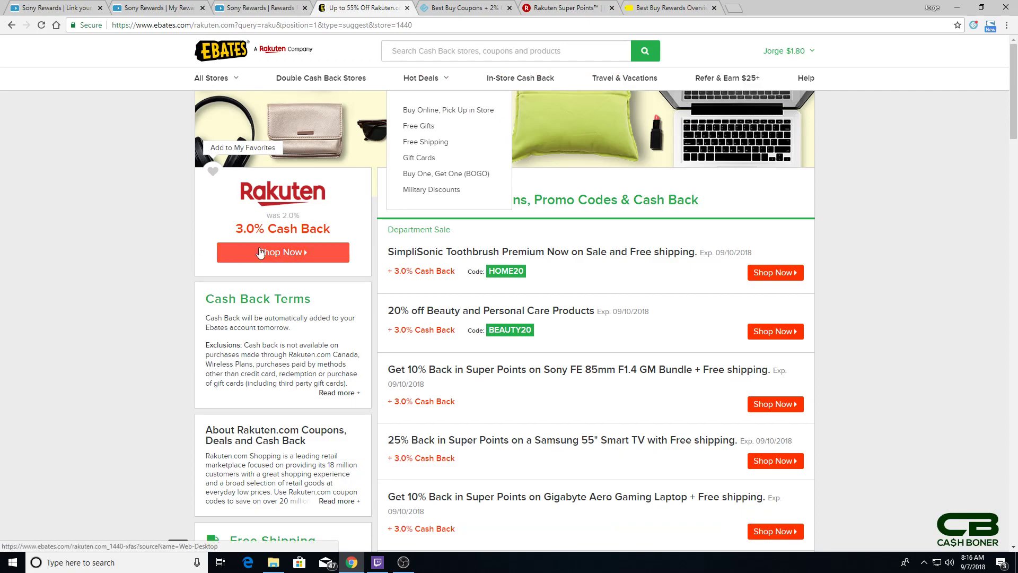
pyautogui.moveTo(152, 260)
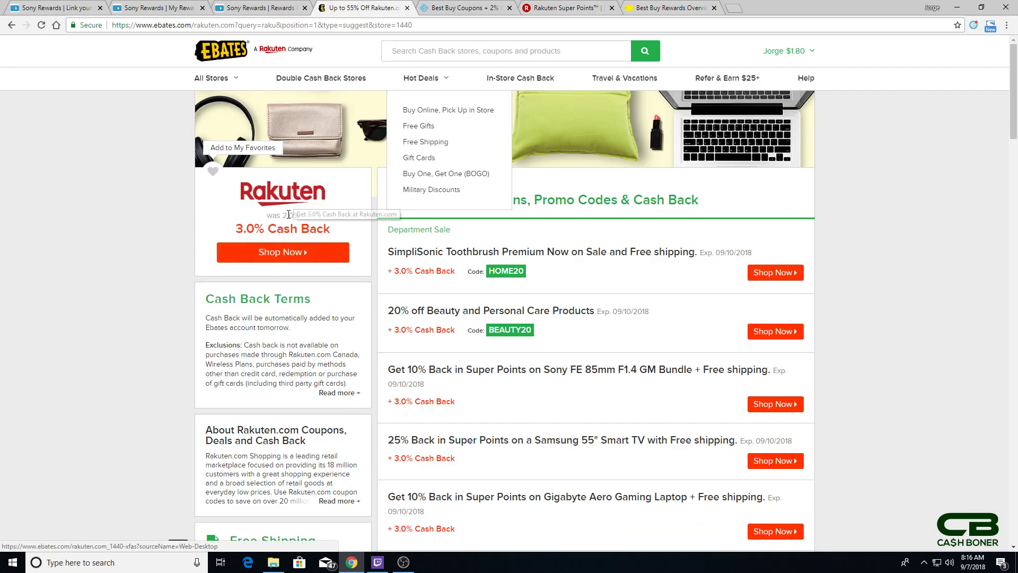
pyautogui.click(564, 8)
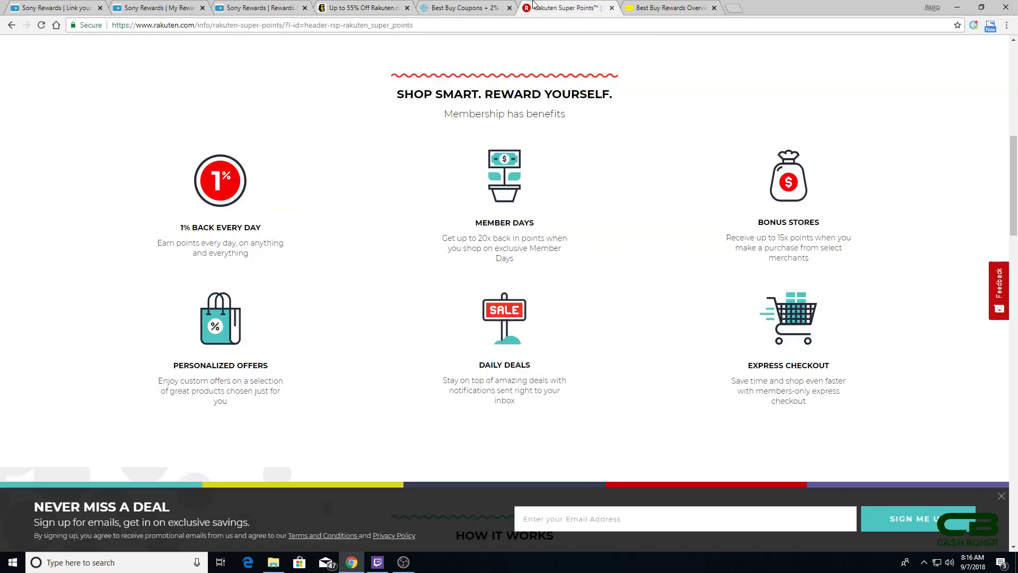
pyautogui.moveTo(428, 193)
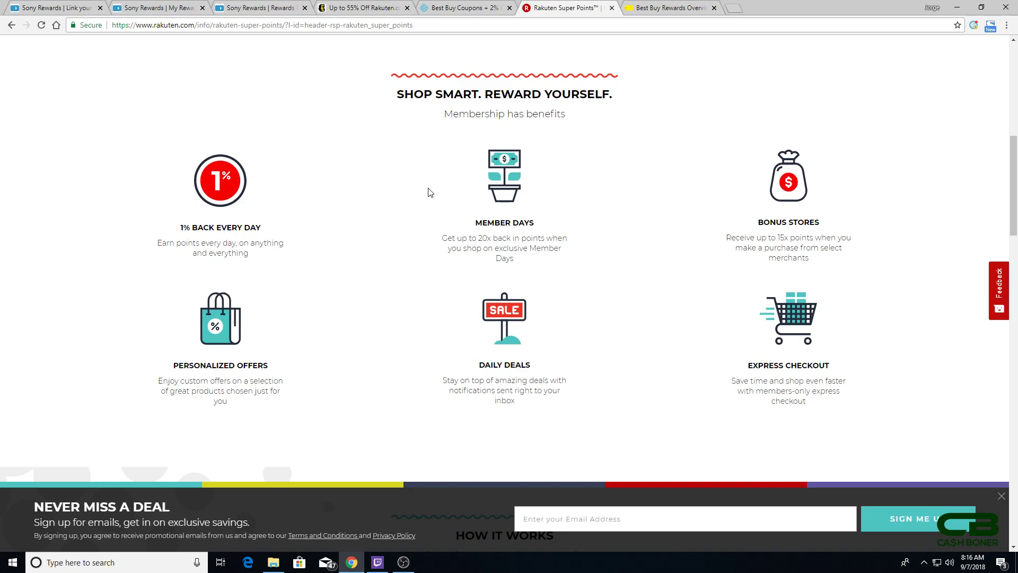
pyautogui.moveTo(342, 180)
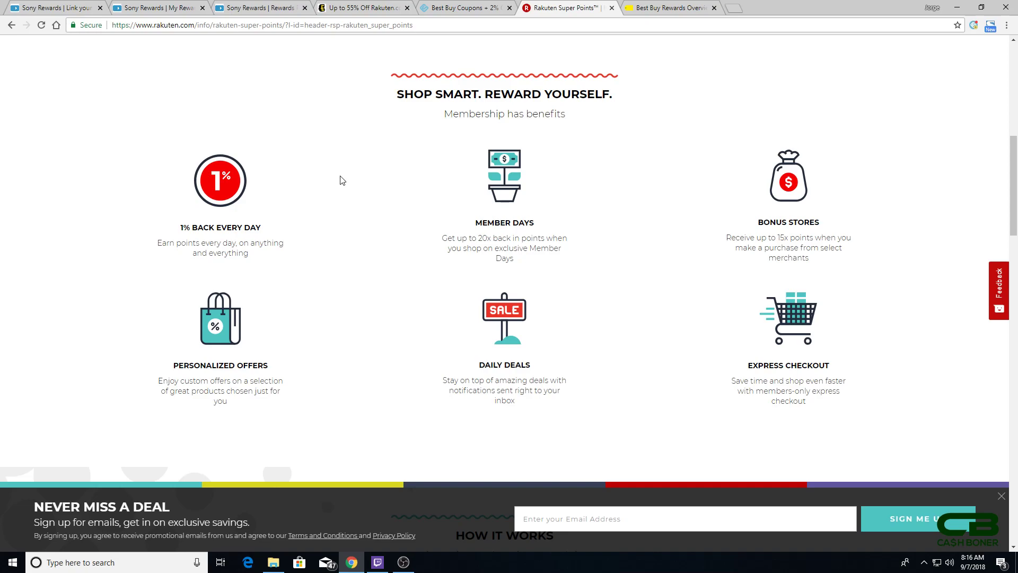
pyautogui.moveTo(442, 249)
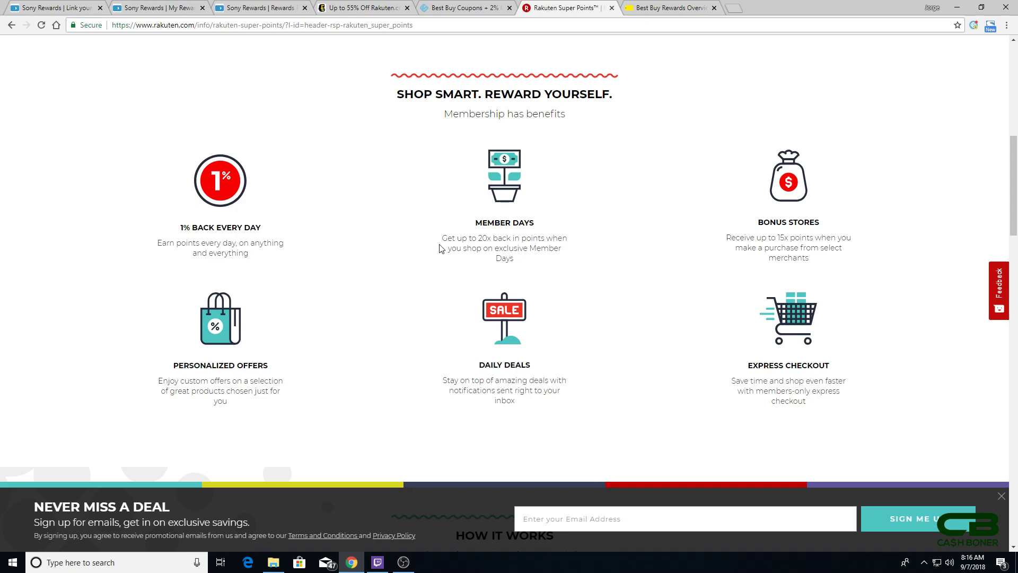
pyautogui.click(364, 8)
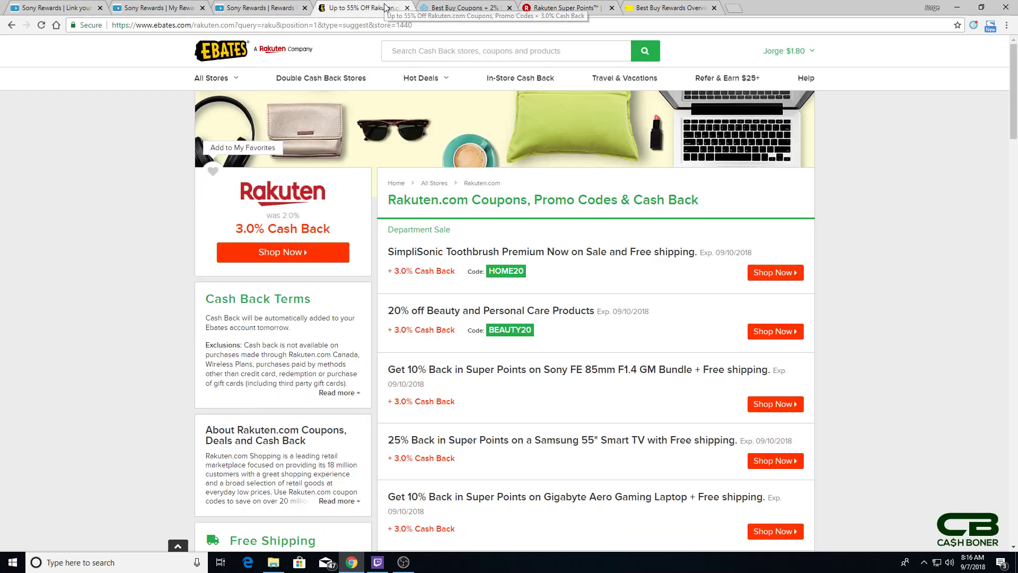
pyautogui.moveTo(175, 253)
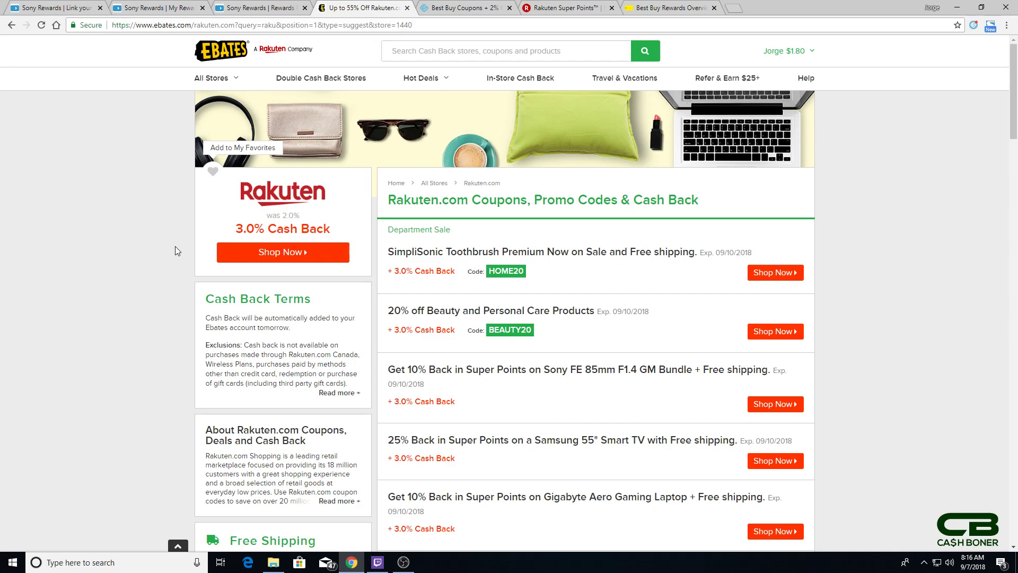
pyautogui.moveTo(208, 253)
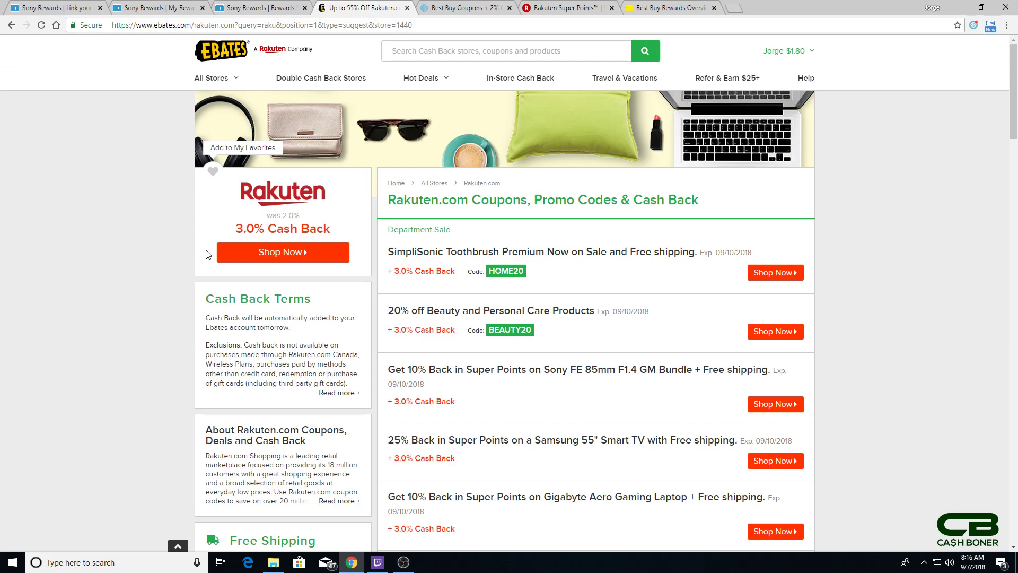
pyautogui.moveTo(174, 266)
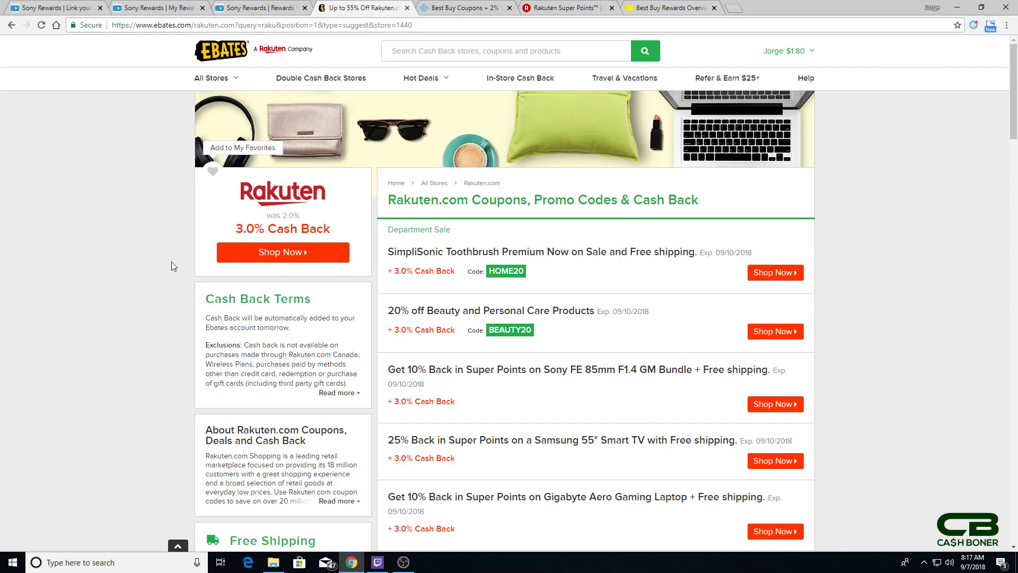
pyautogui.moveTo(217, 259)
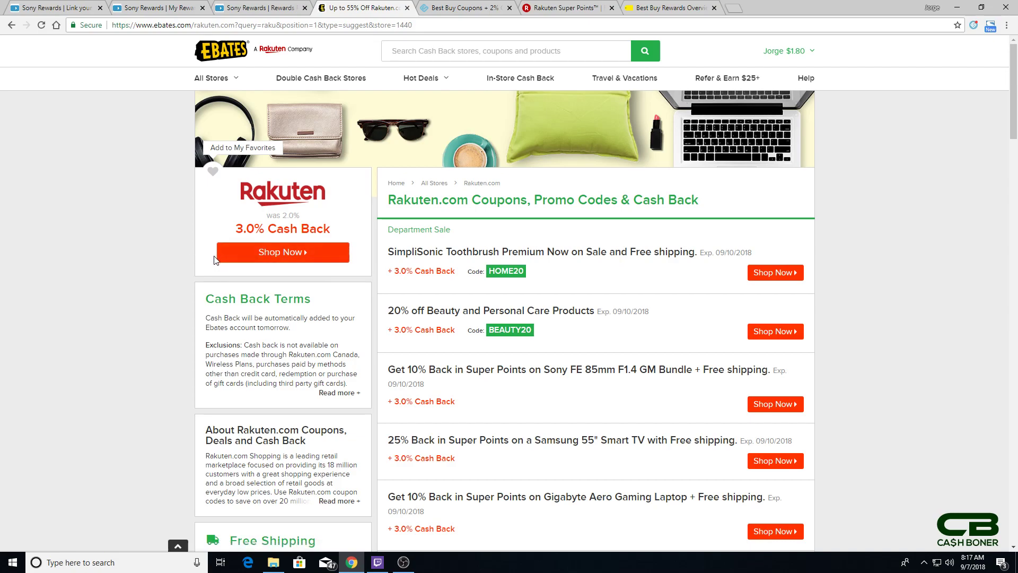
# Switch from the Ebates Rakuten page to the Best Buy Rewards Overview tier table.
pyautogui.click(662, 7)
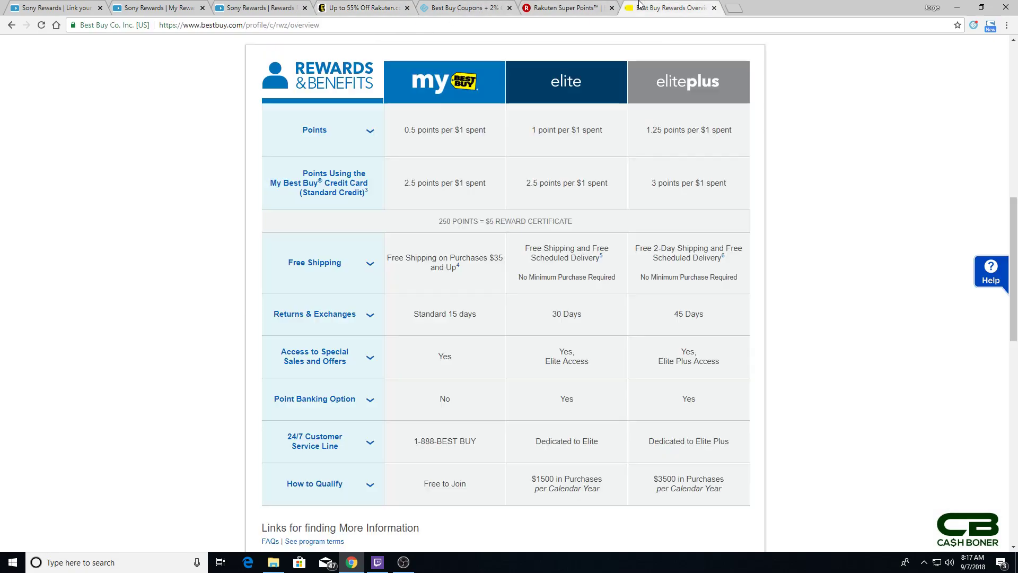
pyautogui.moveTo(150, 199)
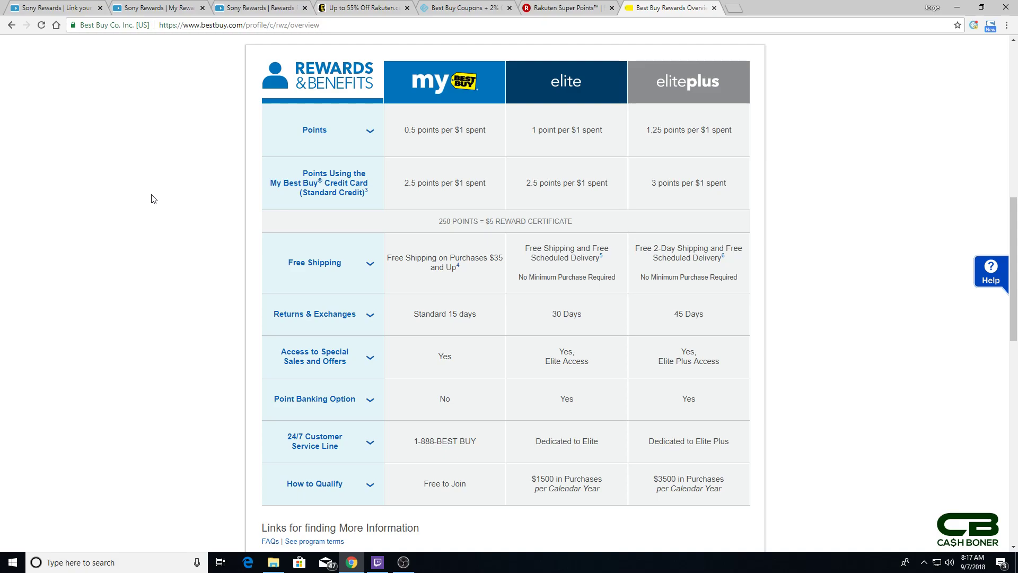
pyautogui.moveTo(464, 119)
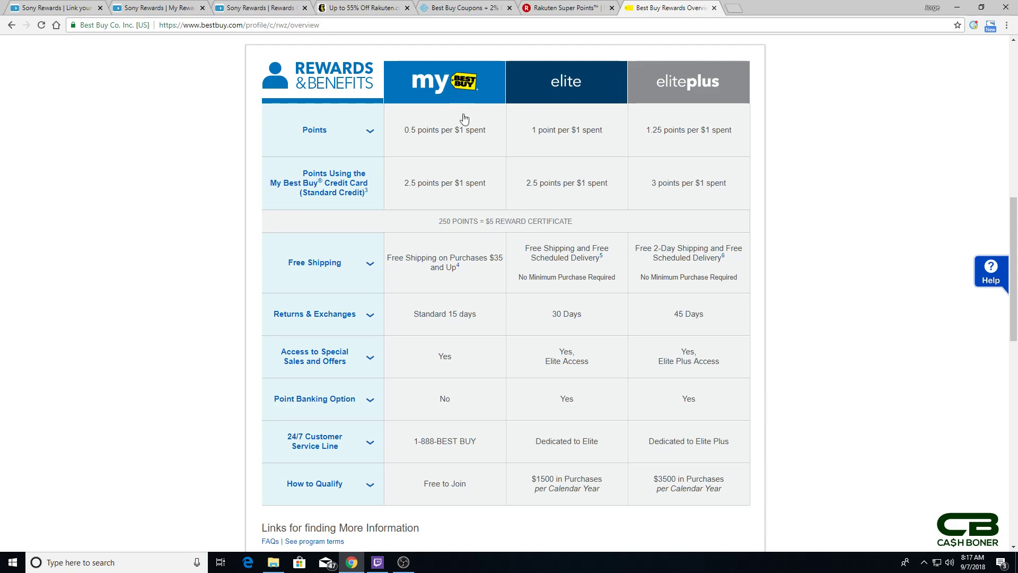
pyautogui.moveTo(458, 146)
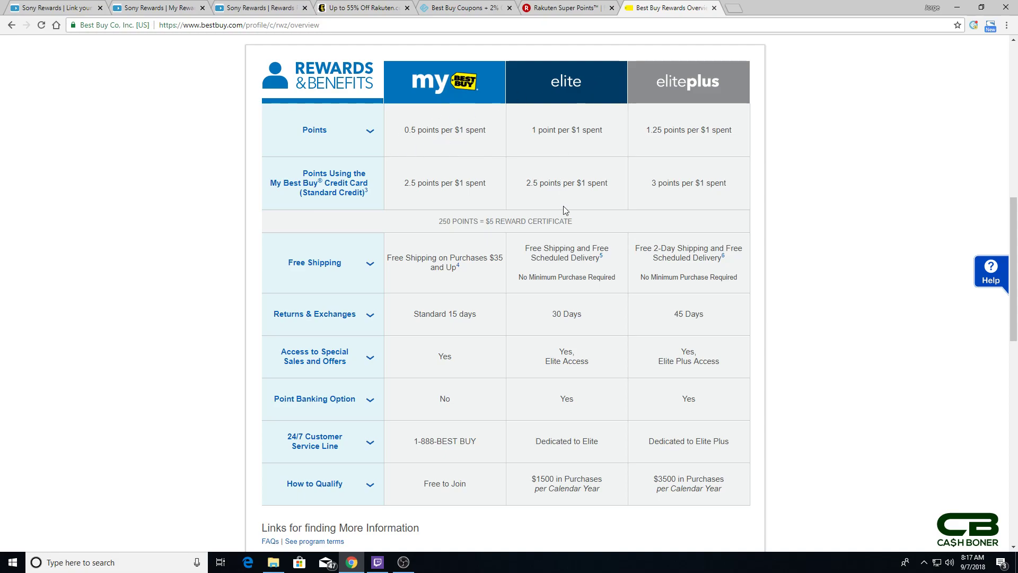
pyautogui.moveTo(560, 136)
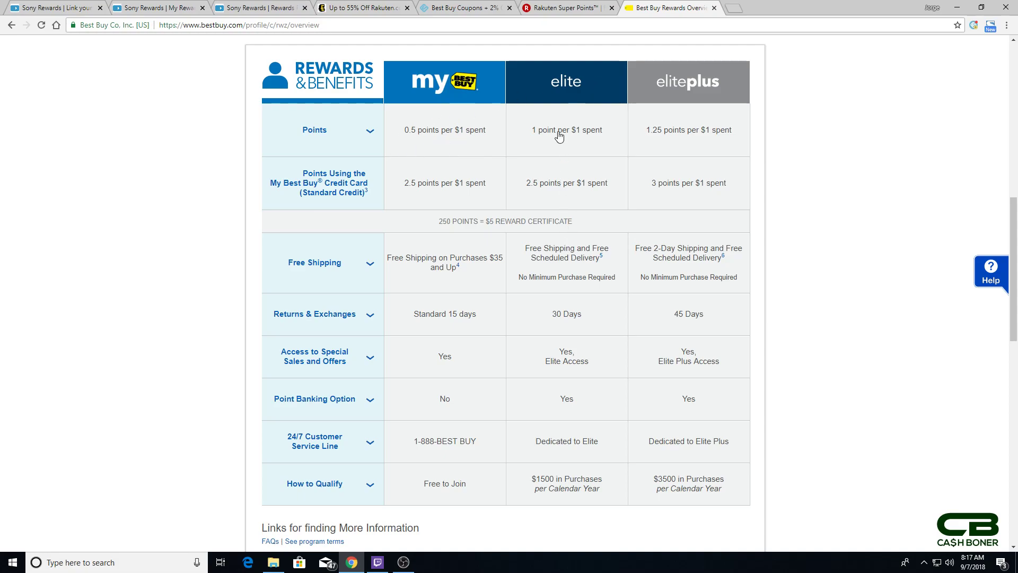
pyautogui.moveTo(685, 159)
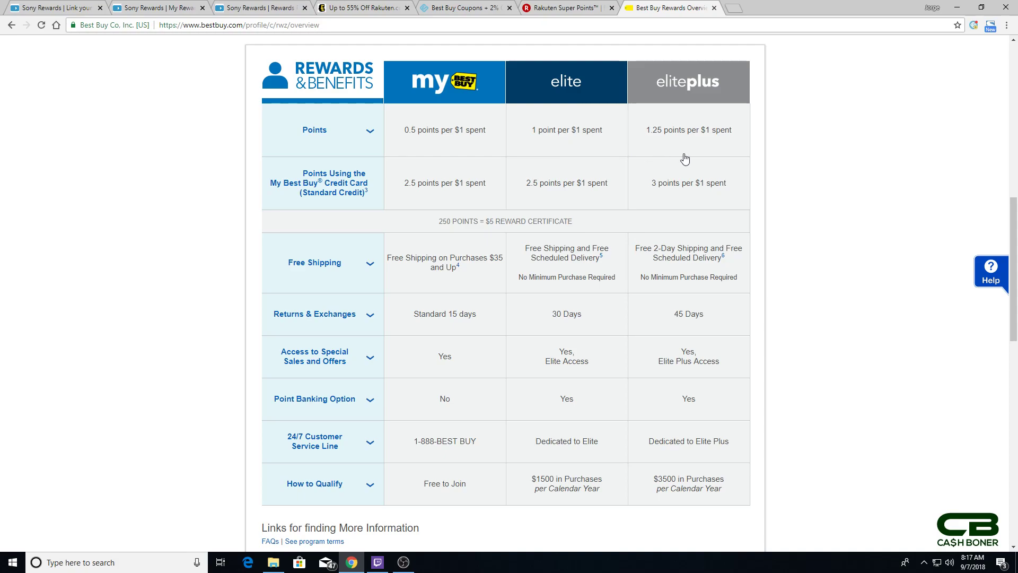
pyautogui.moveTo(748, 159)
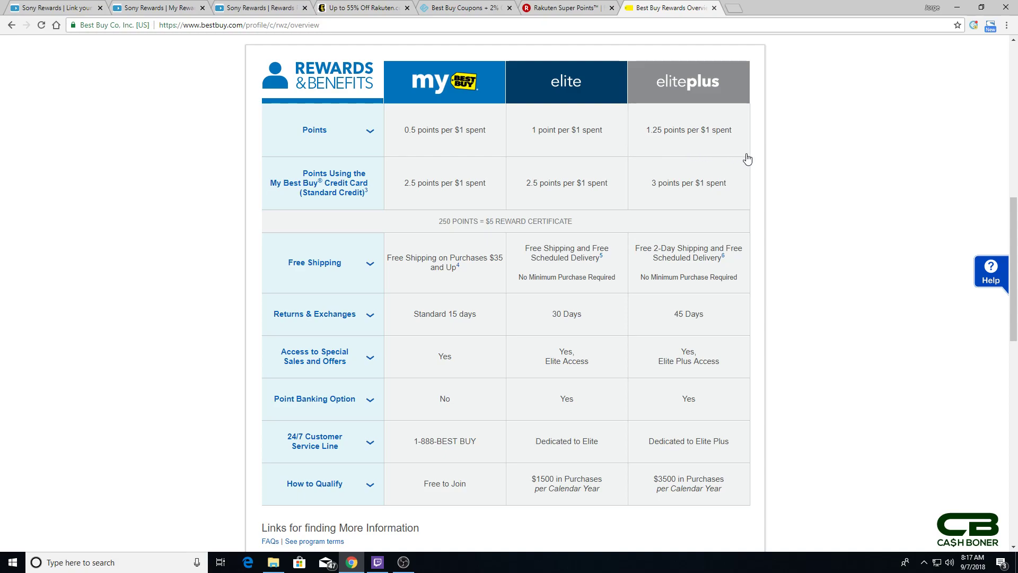
pyautogui.moveTo(784, 147)
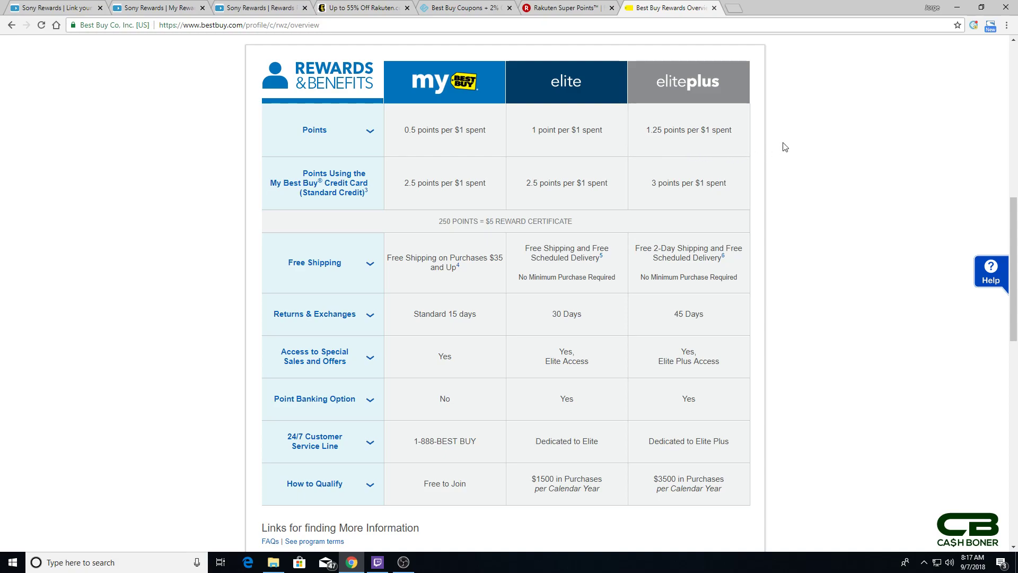
pyautogui.moveTo(760, 181)
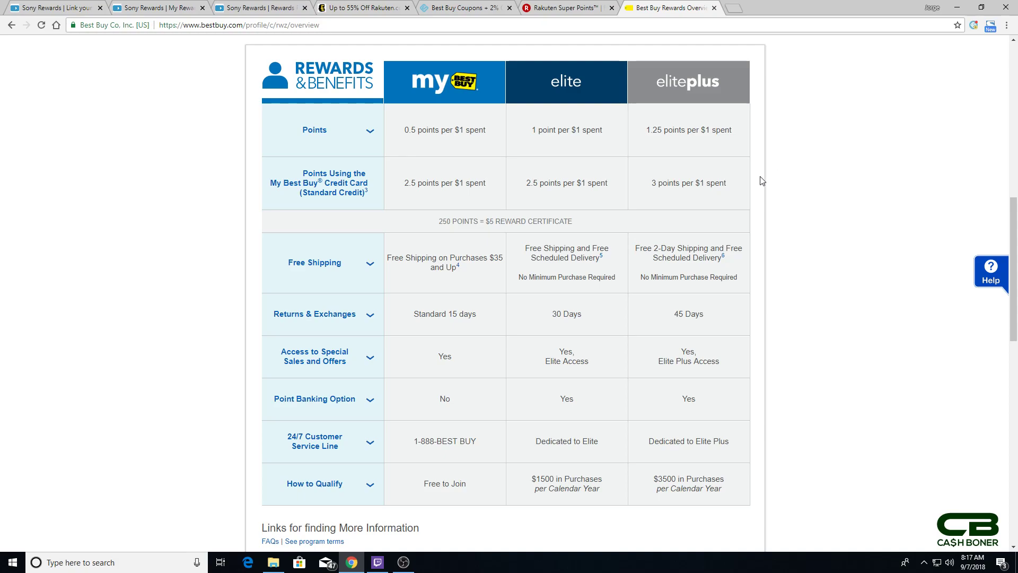
pyautogui.moveTo(473, 150)
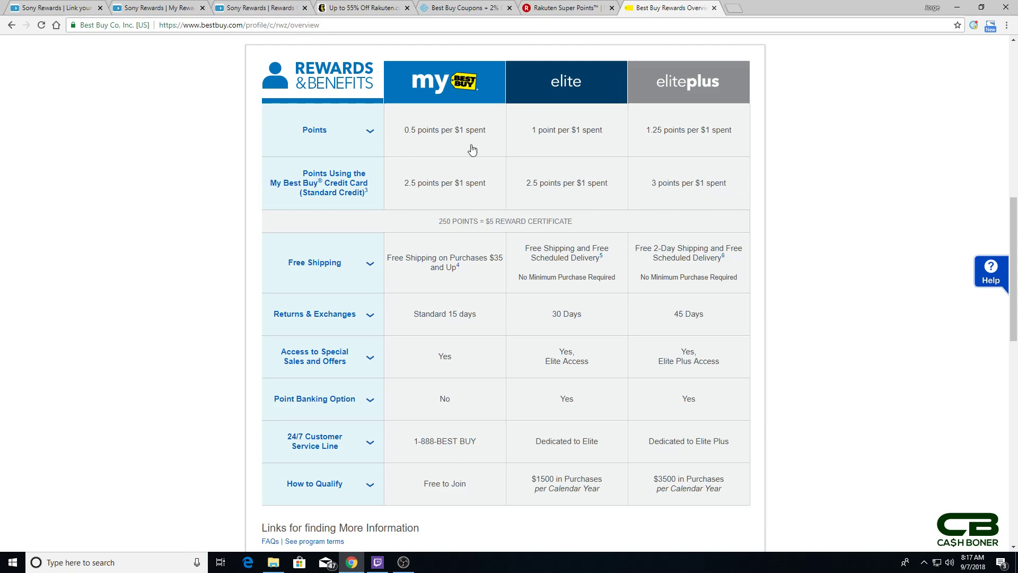
pyautogui.moveTo(419, 151)
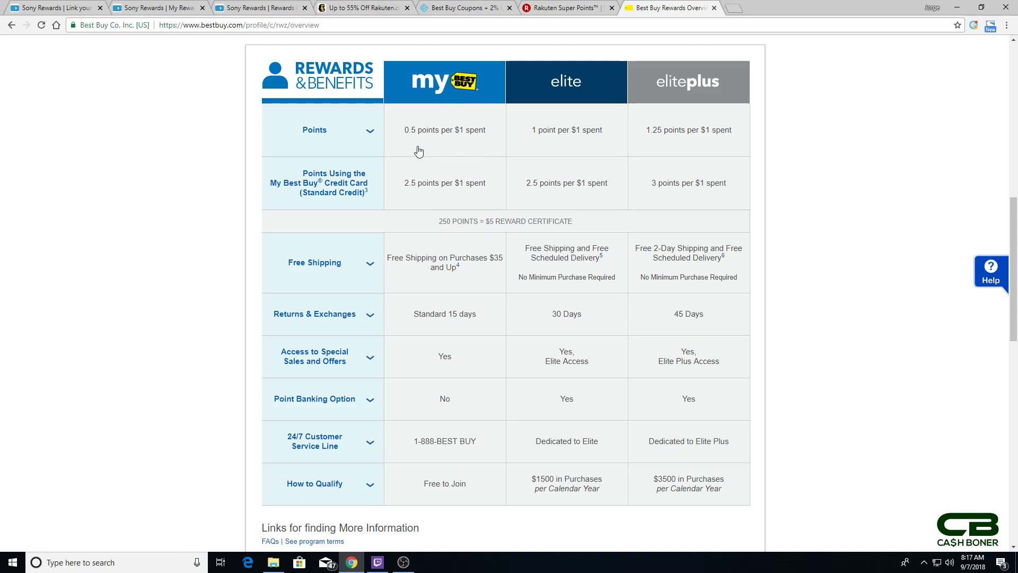
pyautogui.moveTo(430, 154)
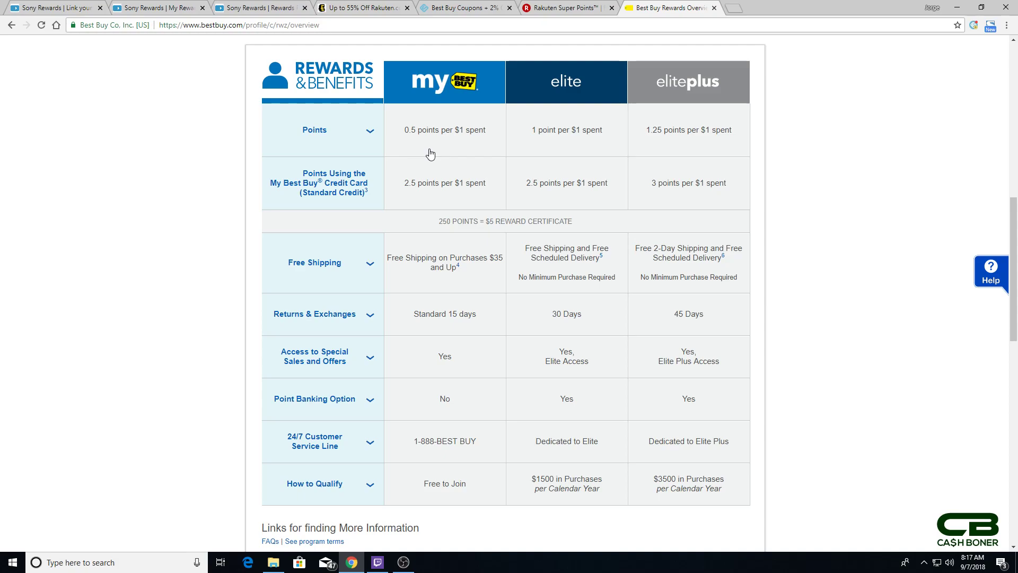
pyautogui.moveTo(556, 145)
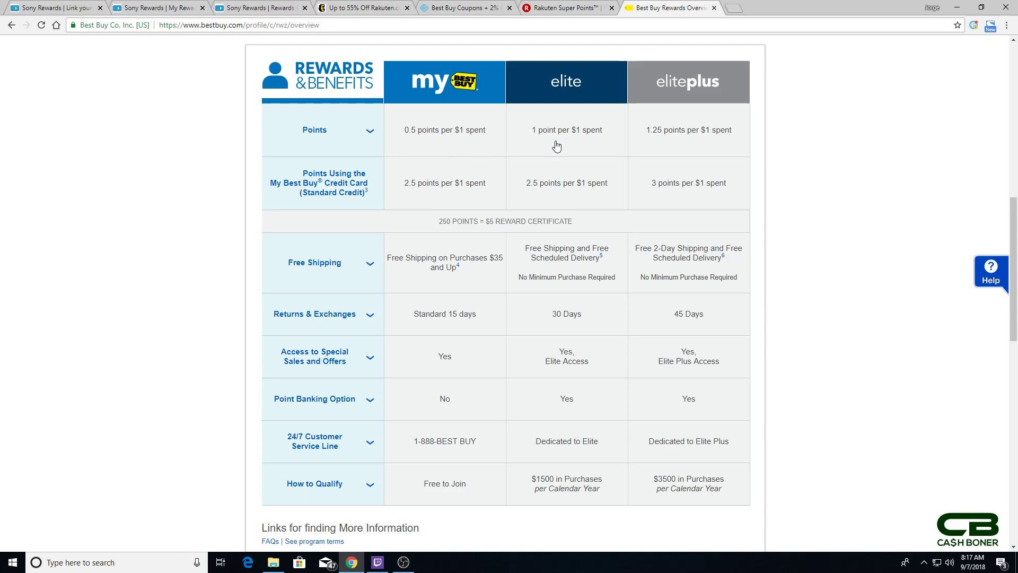
pyautogui.moveTo(671, 151)
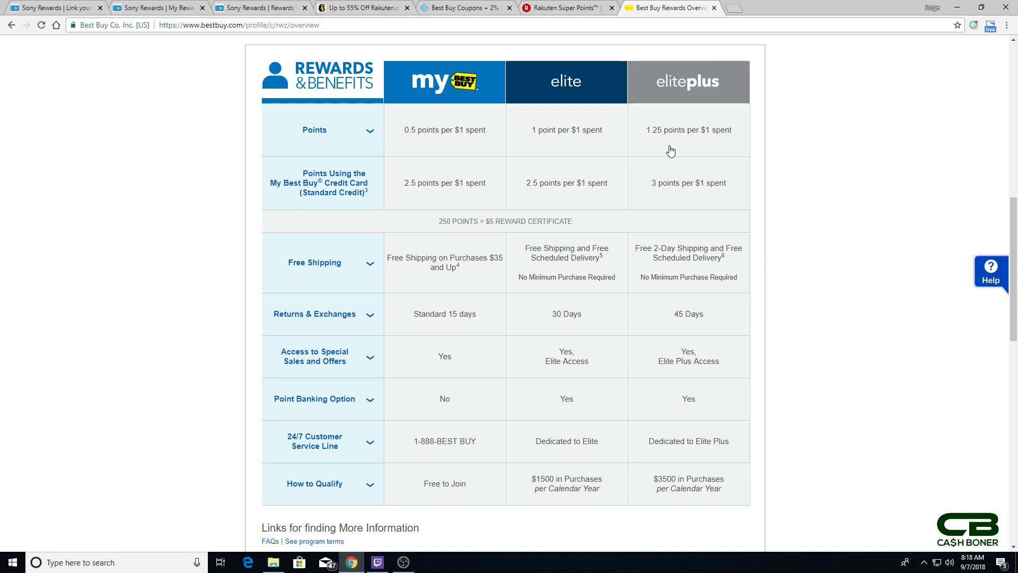
pyautogui.moveTo(428, 157)
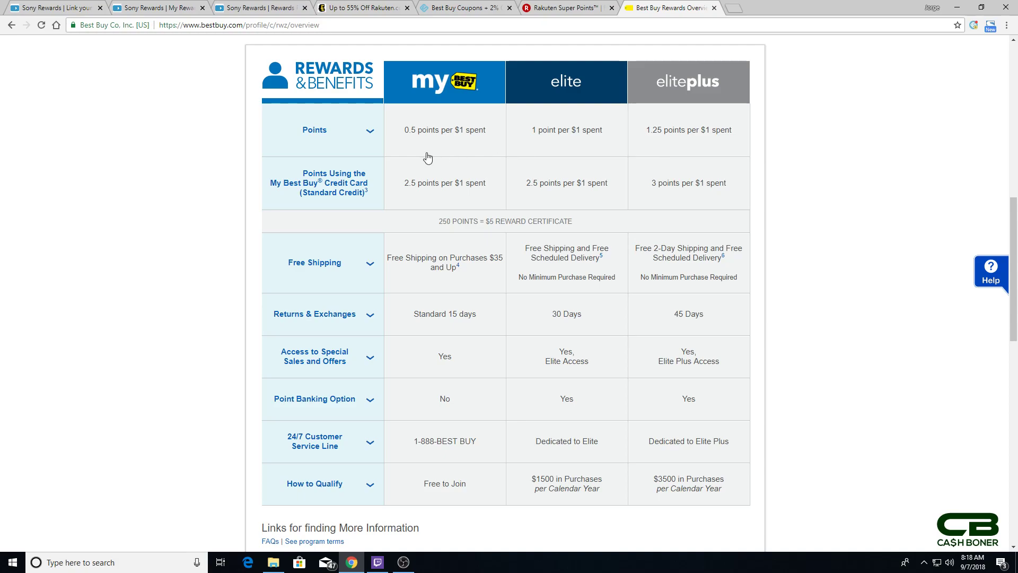
pyautogui.moveTo(553, 147)
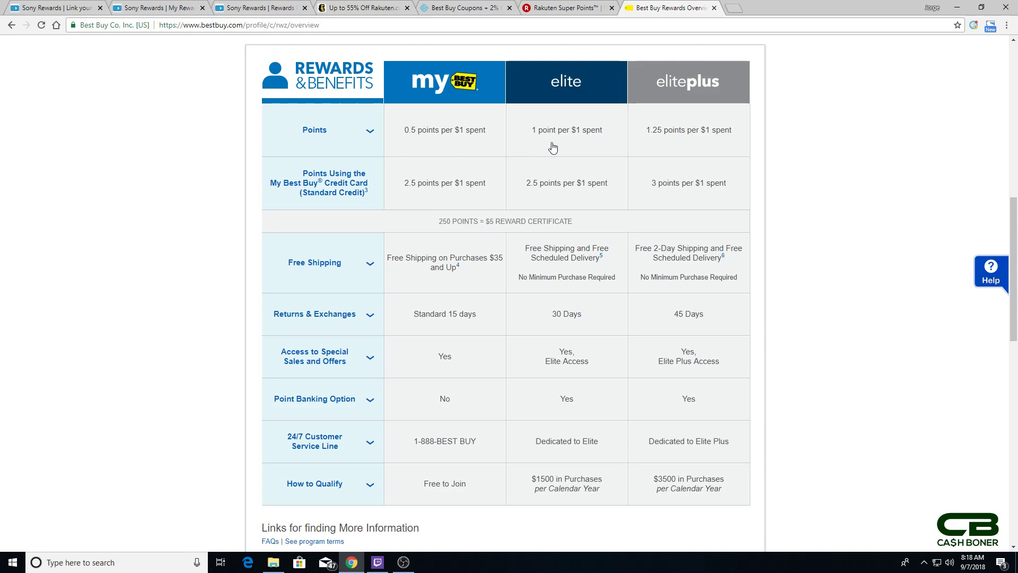
pyautogui.moveTo(658, 153)
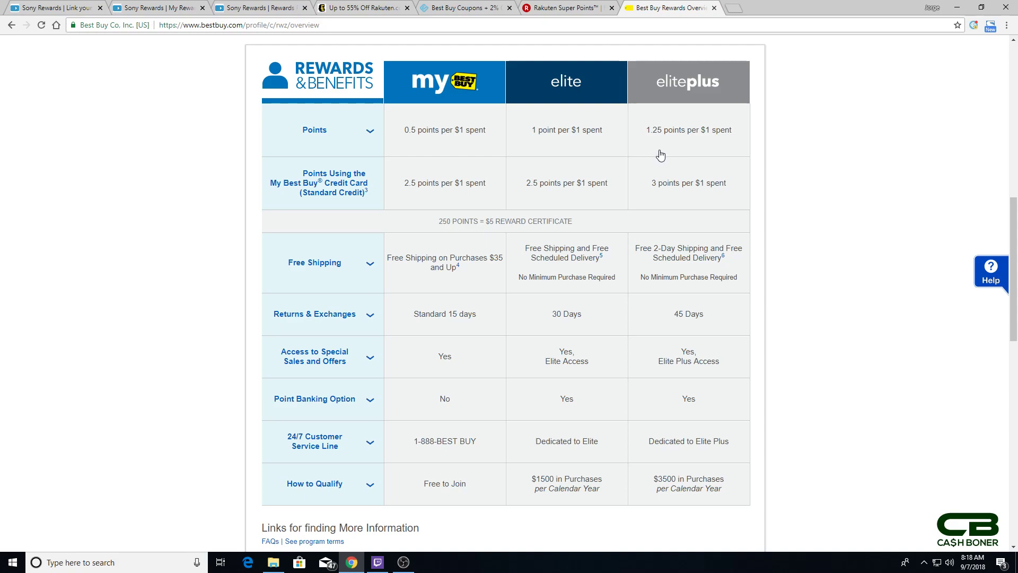
pyautogui.moveTo(691, 150)
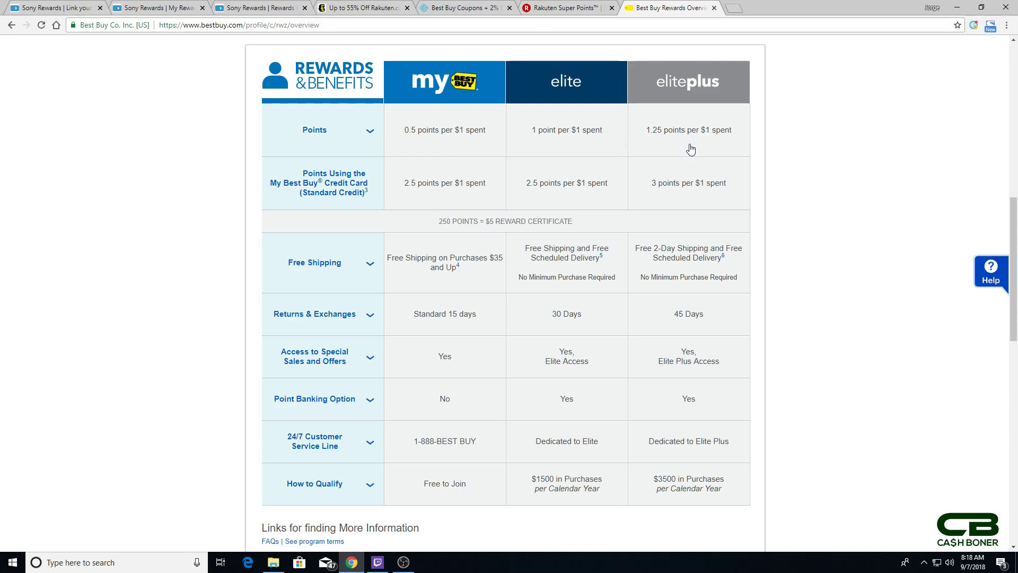
pyautogui.click(465, 7)
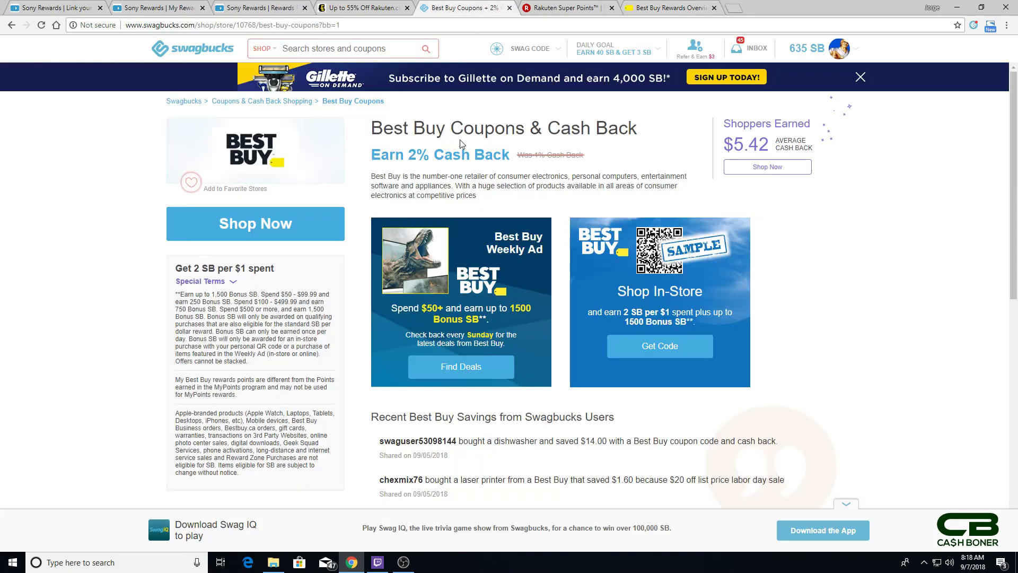
pyautogui.moveTo(436, 175)
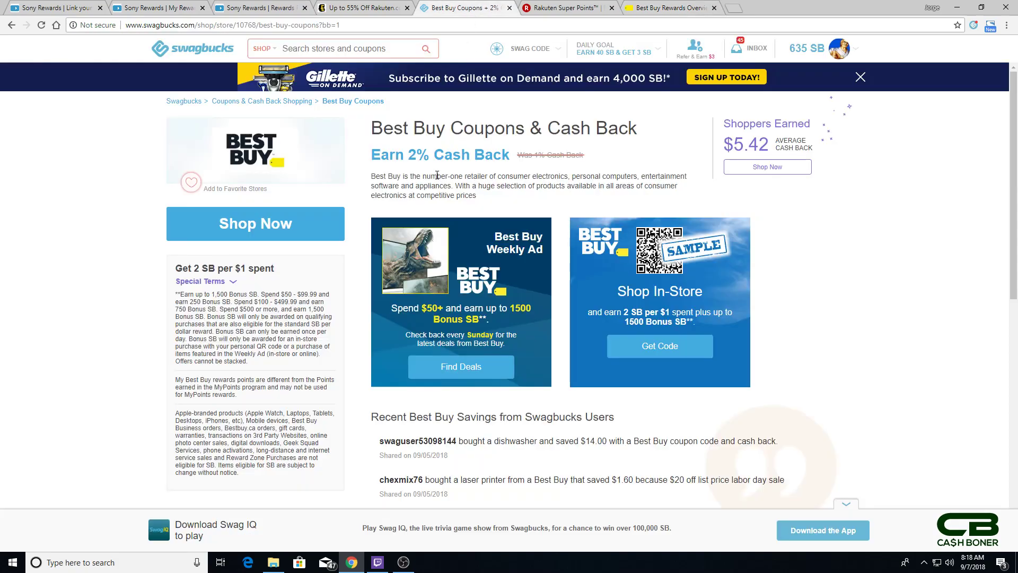
pyautogui.moveTo(668, 7)
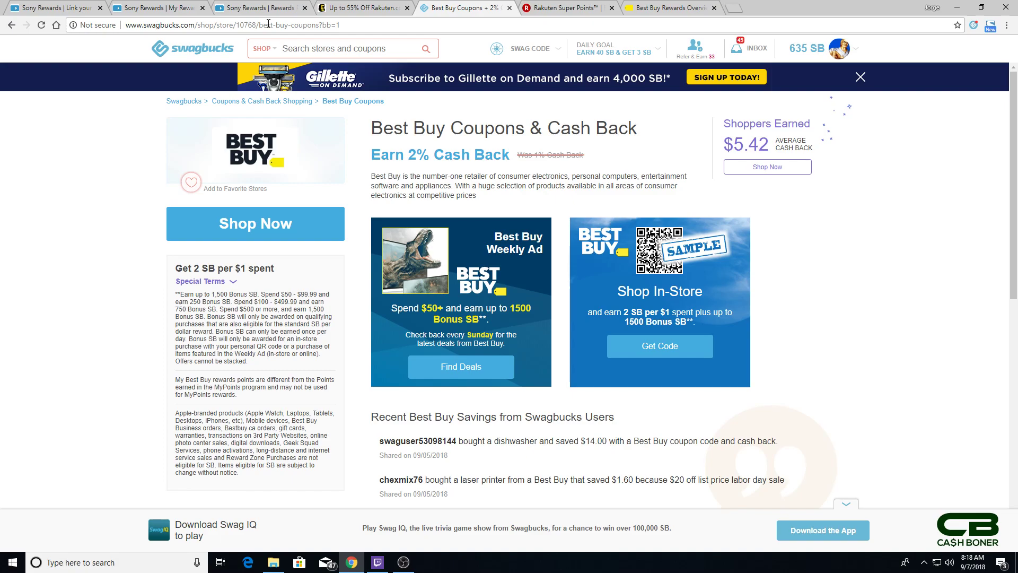
pyautogui.moveTo(330, 9)
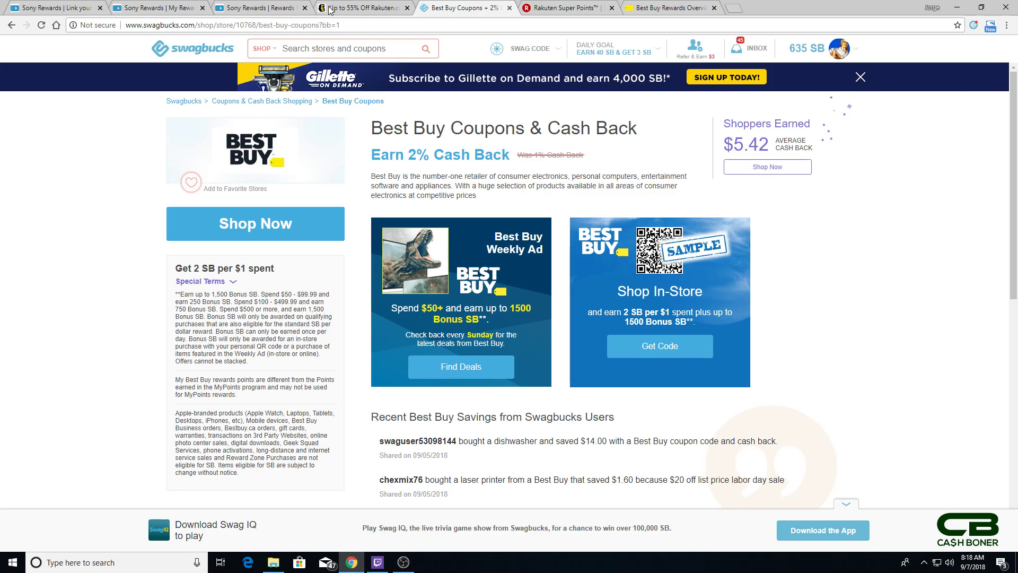
pyautogui.click(656, 7)
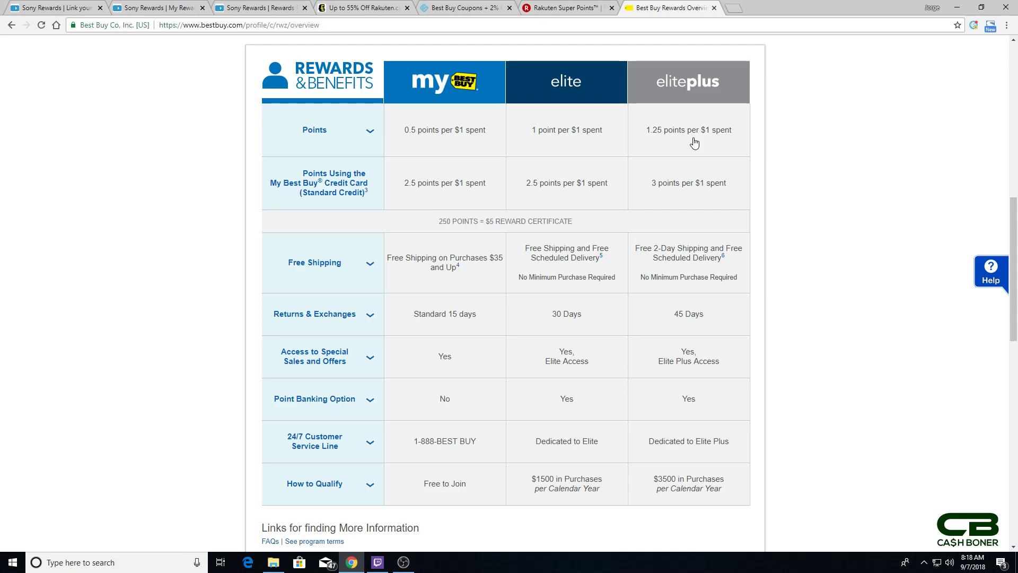
pyautogui.moveTo(463, 7)
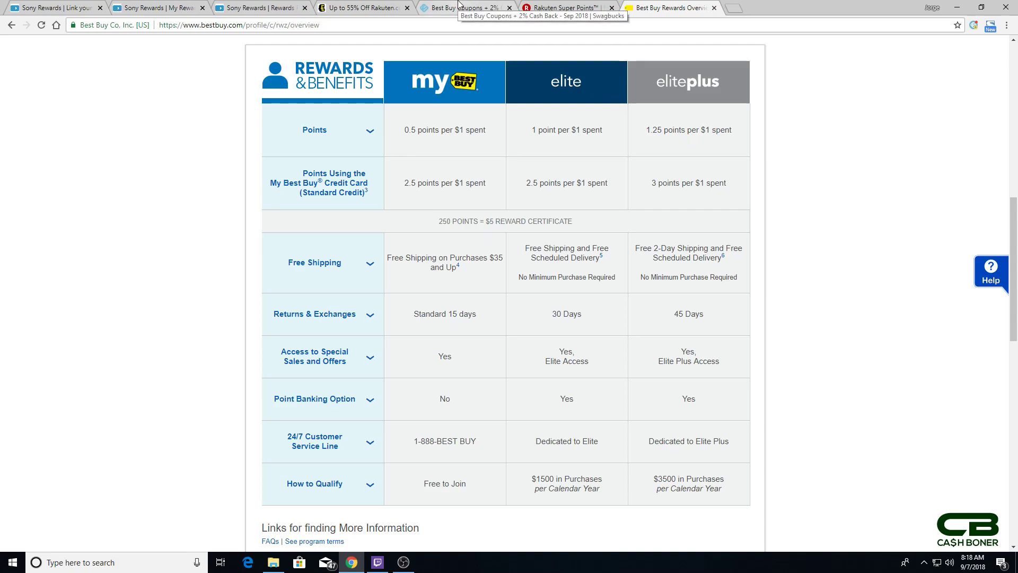
# Show the Swagbucks Best Buy Coupons page with its 2% cash back rate.
pyautogui.click(462, 7)
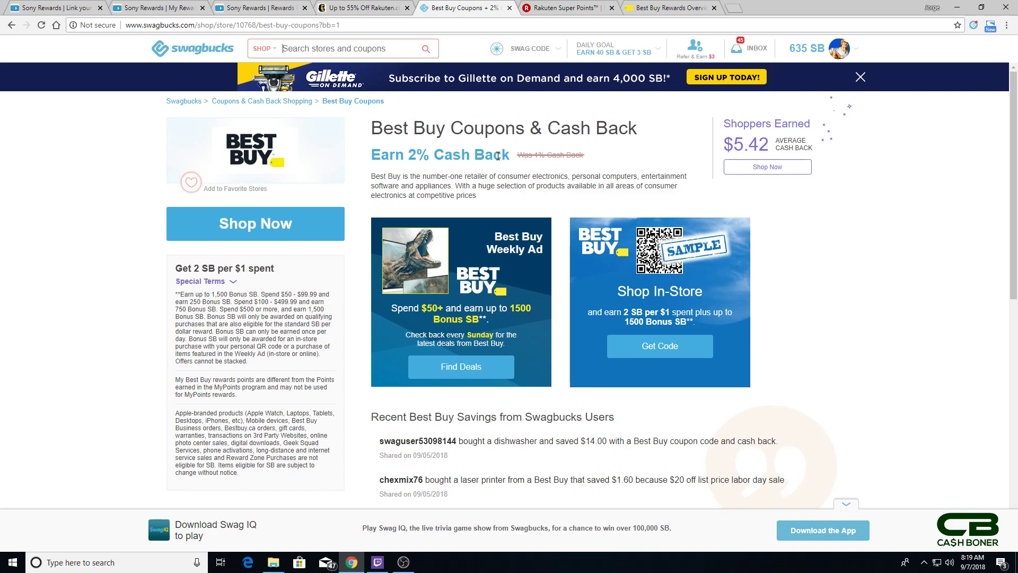
pyautogui.moveTo(494, 169)
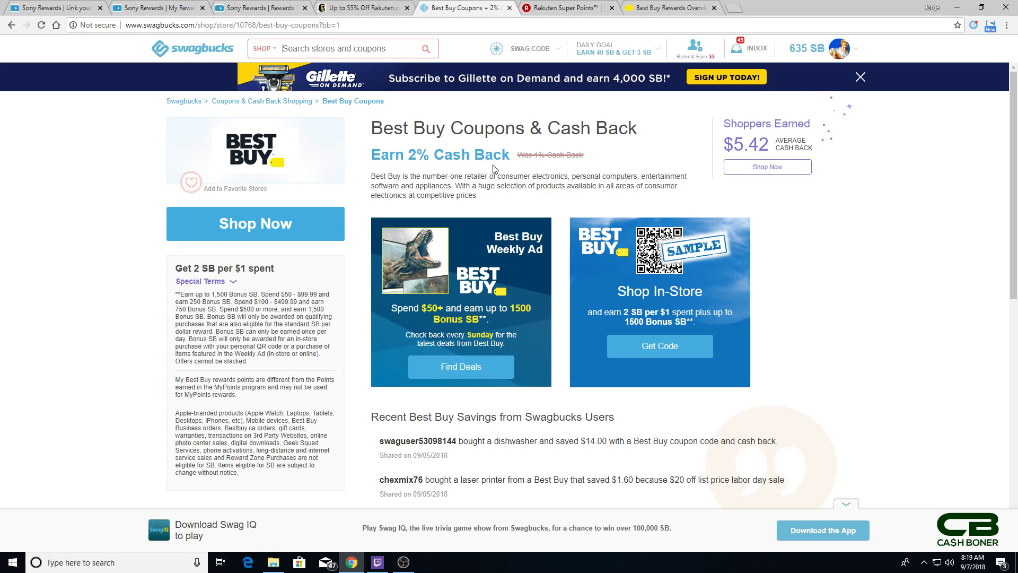
pyautogui.moveTo(492, 186)
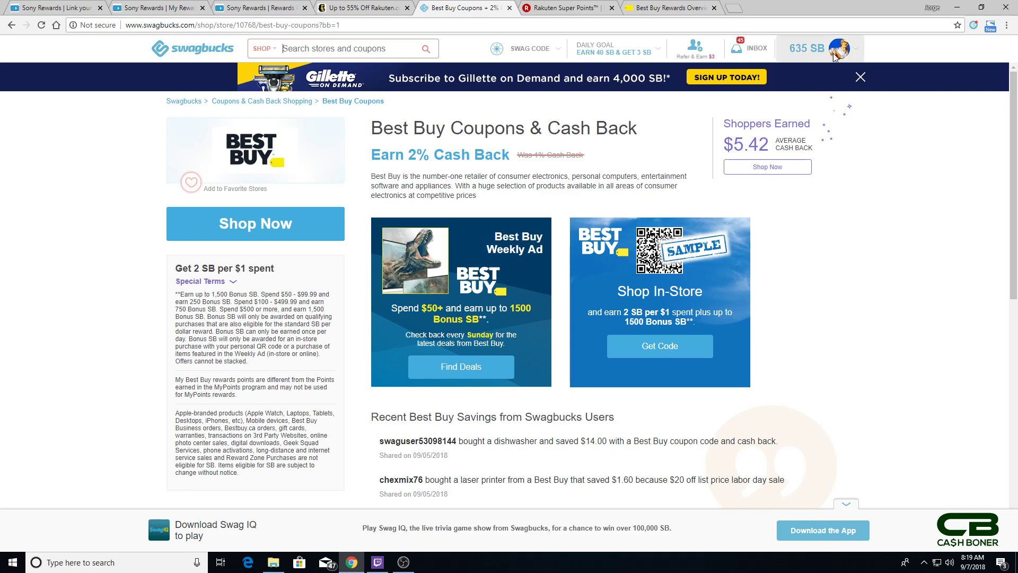
pyautogui.moveTo(570, 189)
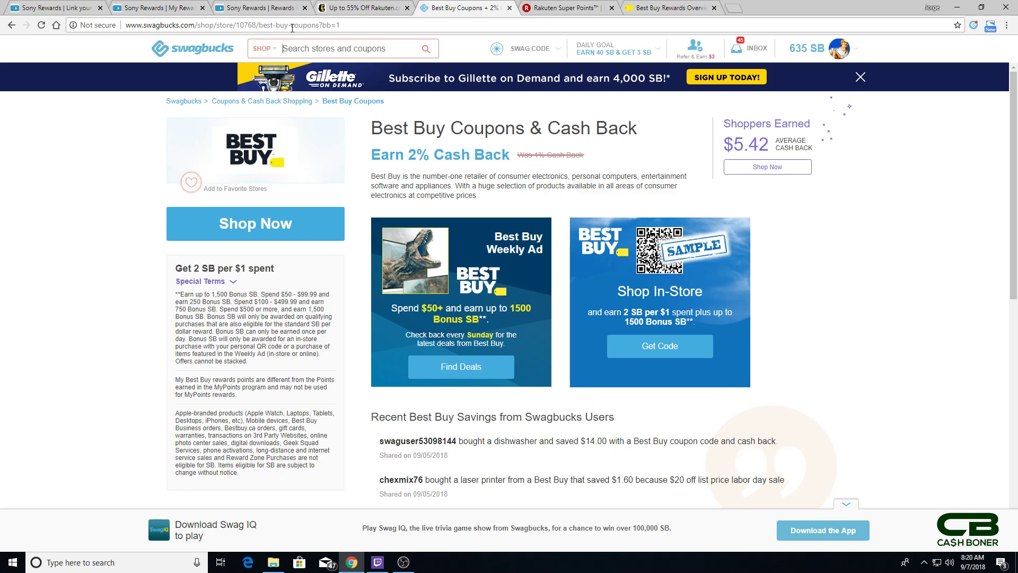
# Show the Sony Rewards My Rewards page with 328 points and the four available passes.
pyautogui.click(156, 7)
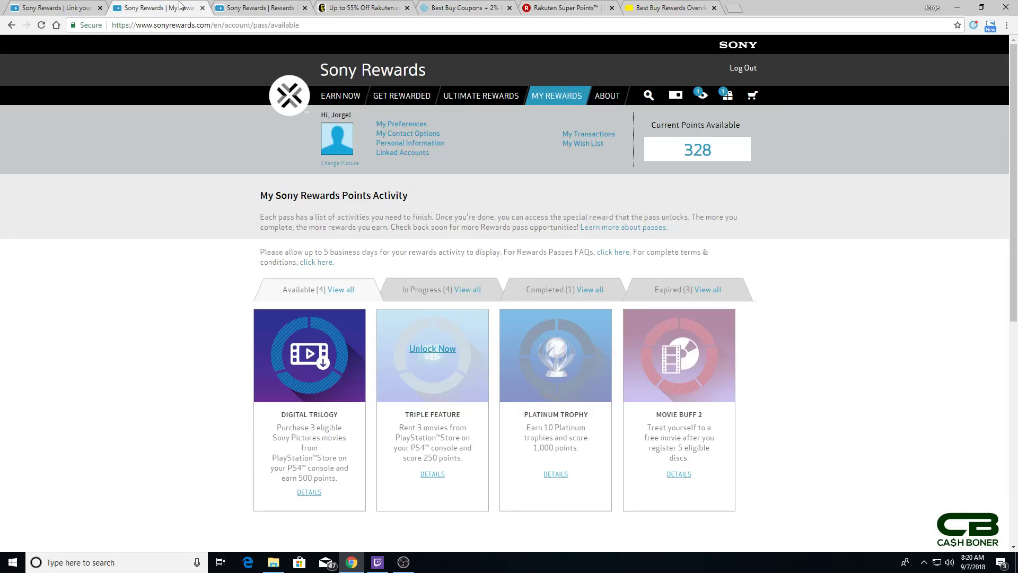
pyautogui.moveTo(511, 216)
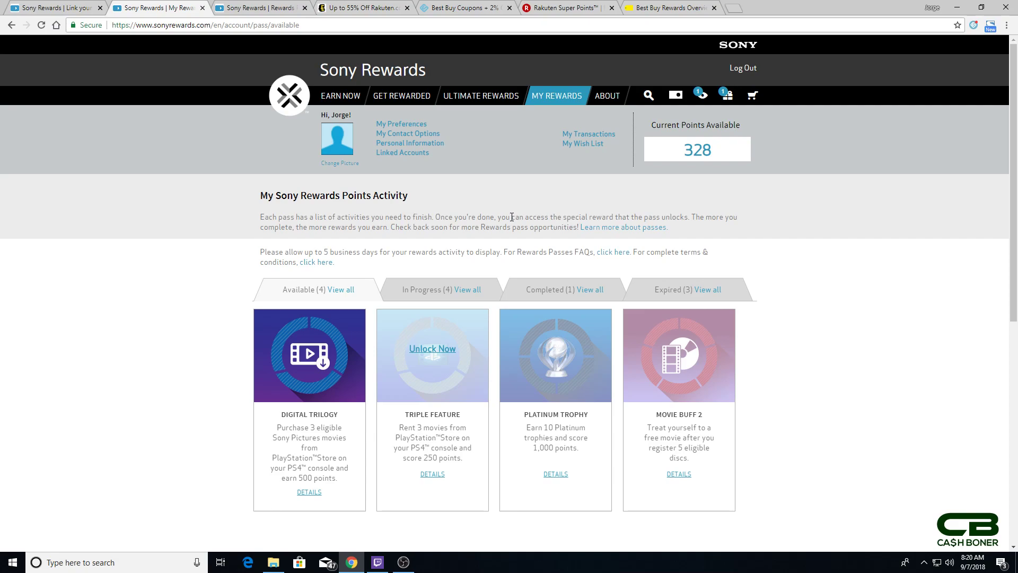
pyautogui.moveTo(512, 225)
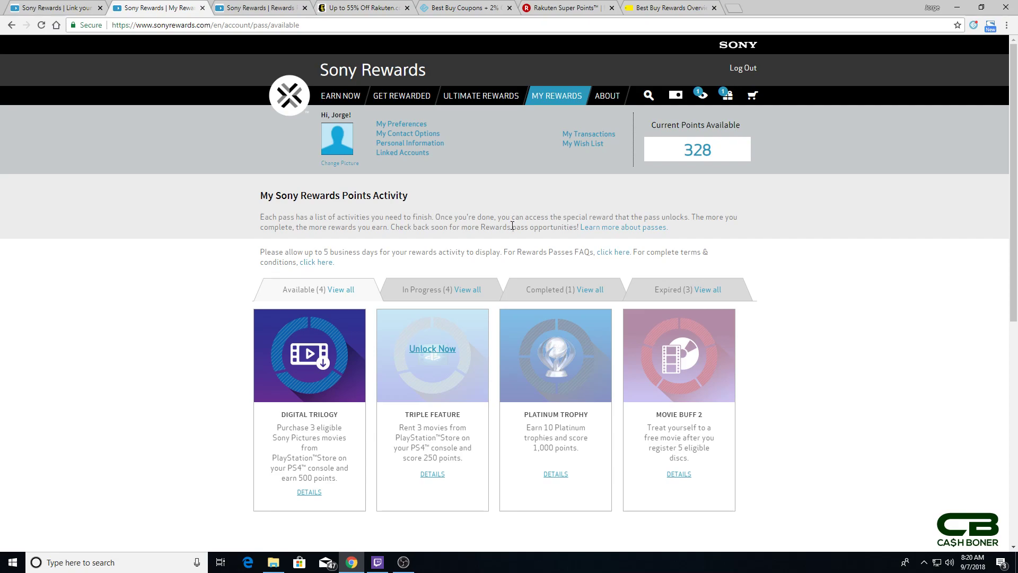
pyautogui.moveTo(509, 244)
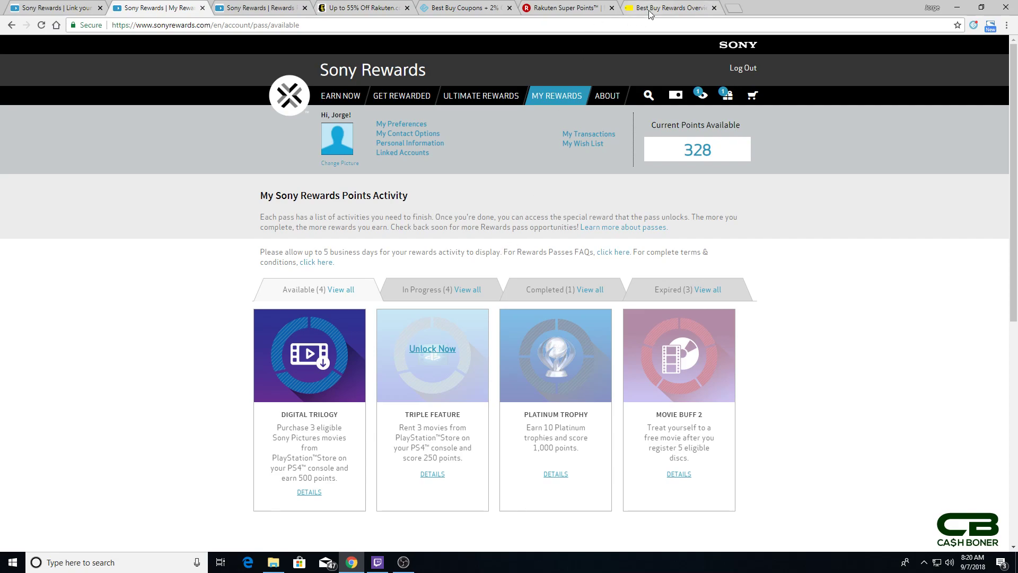
pyautogui.moveTo(668, 7)
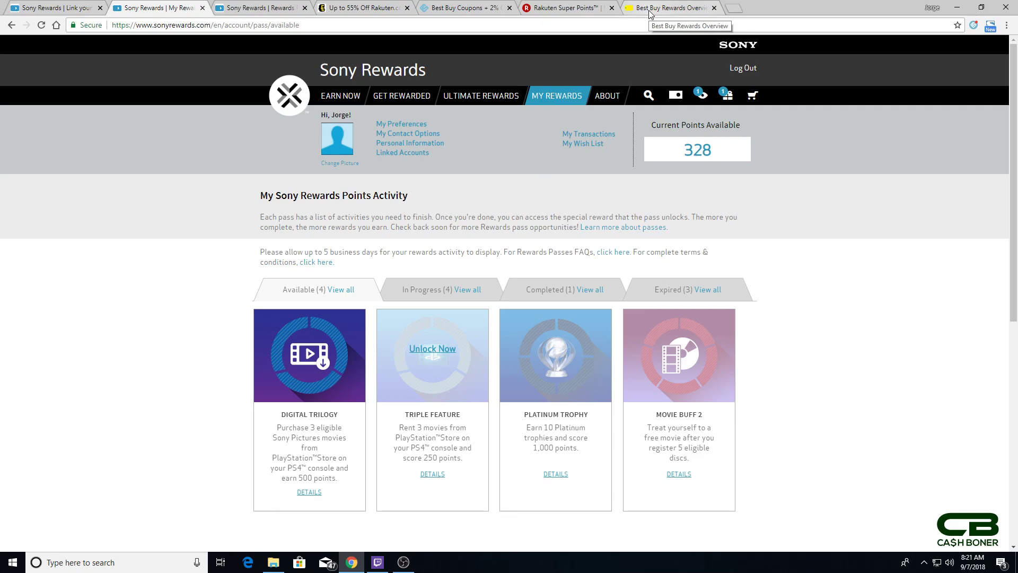
pyautogui.moveTo(536, 223)
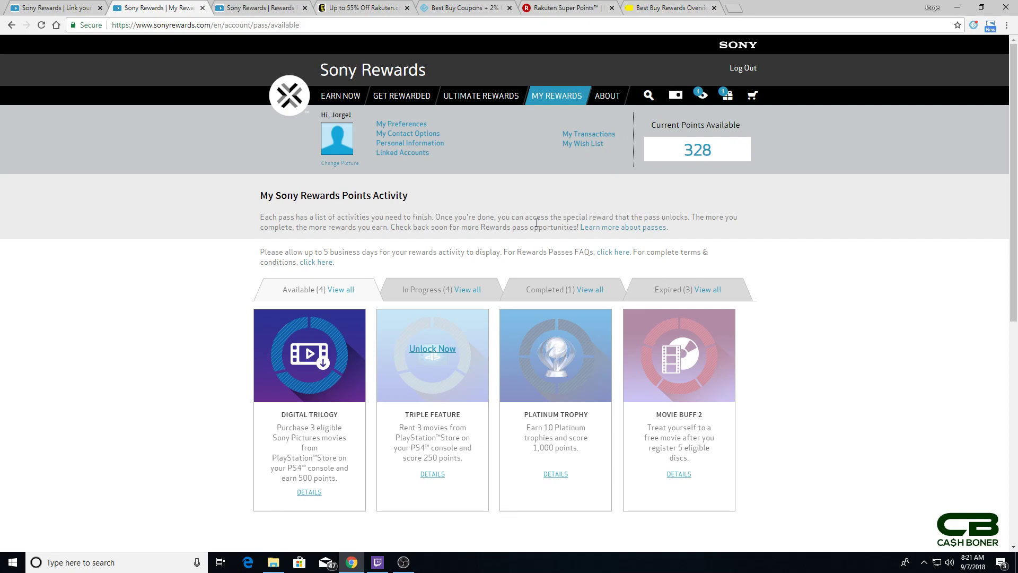
pyautogui.moveTo(365, 7)
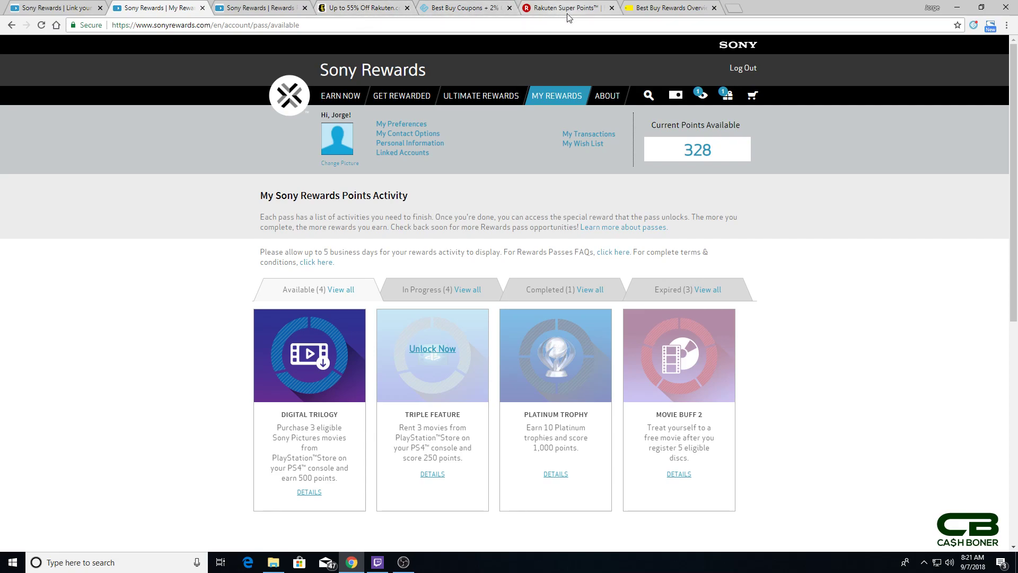
pyautogui.moveTo(568, 8)
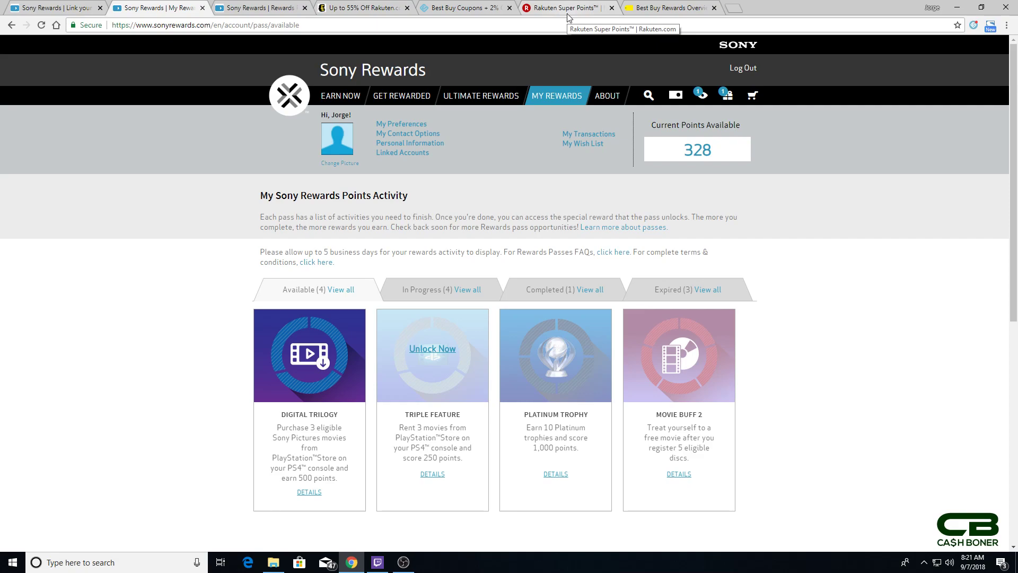
pyautogui.moveTo(567, 18)
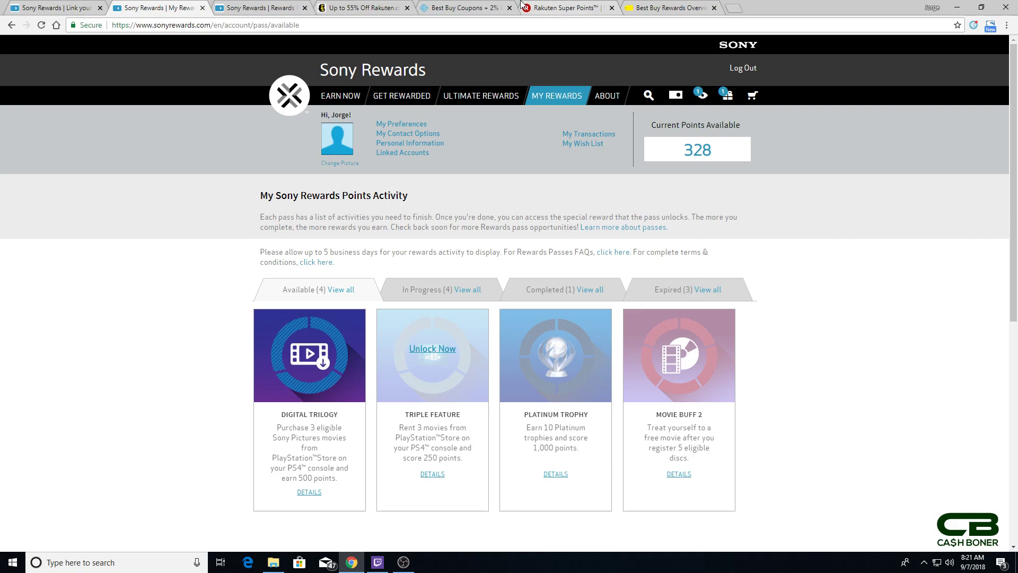
pyautogui.moveTo(505, 251)
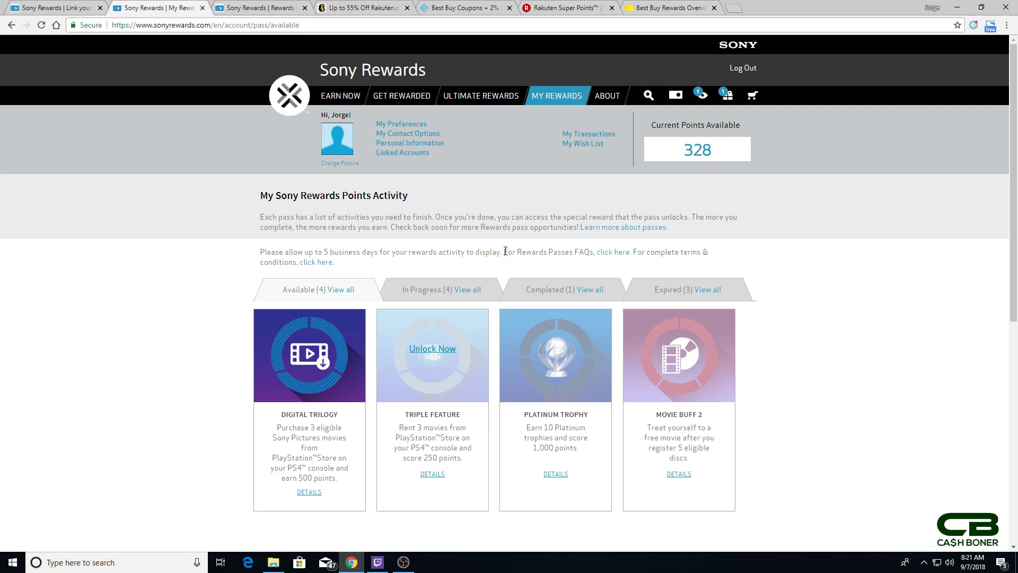
pyautogui.moveTo(492, 248)
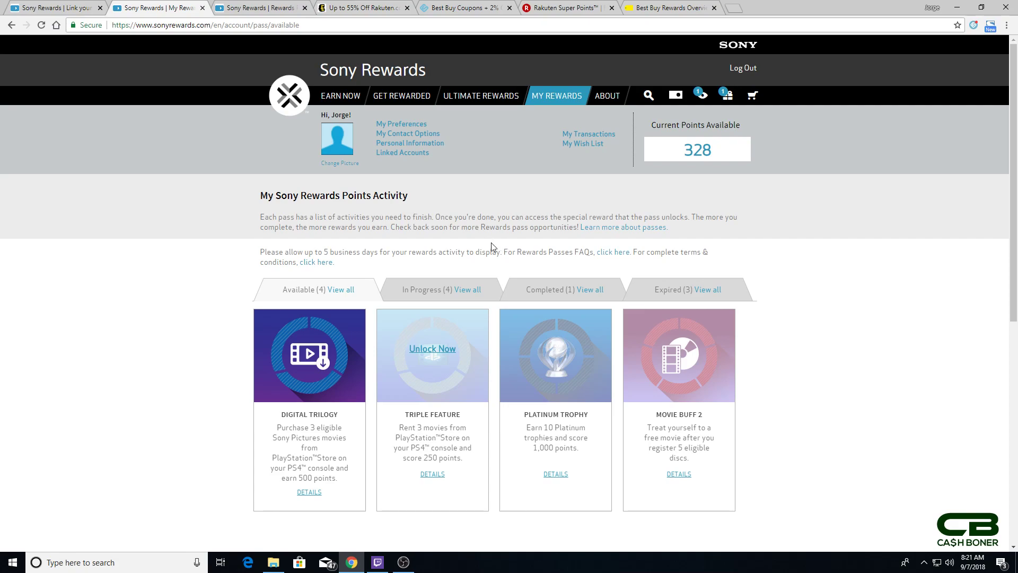
pyautogui.moveTo(487, 223)
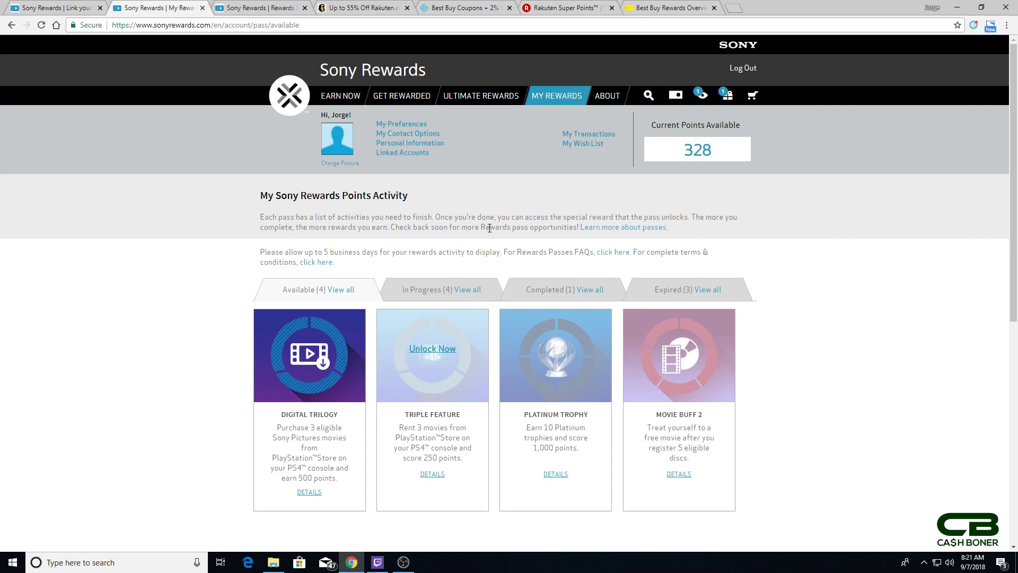
pyautogui.moveTo(708, 150)
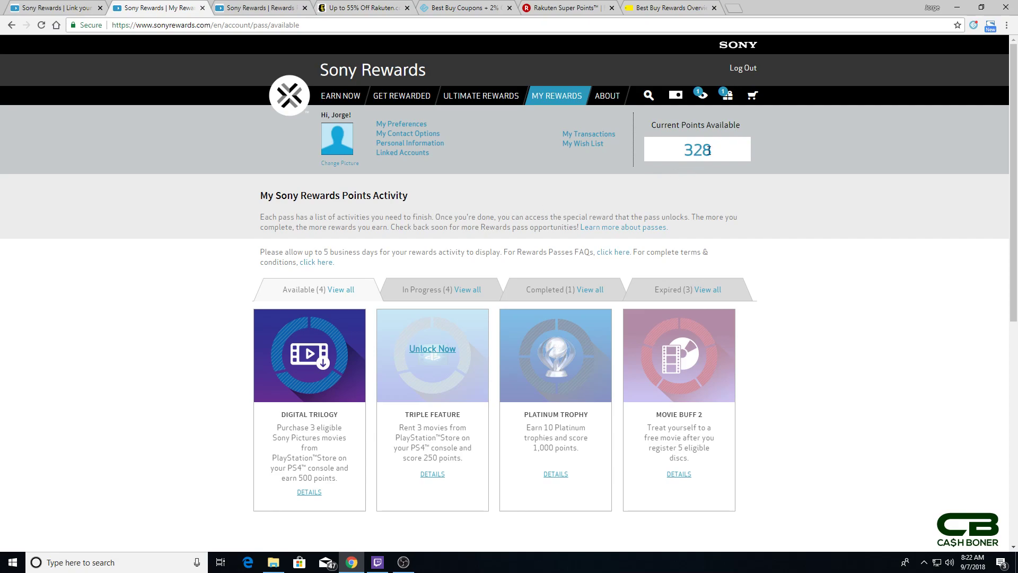
pyautogui.moveTo(706, 211)
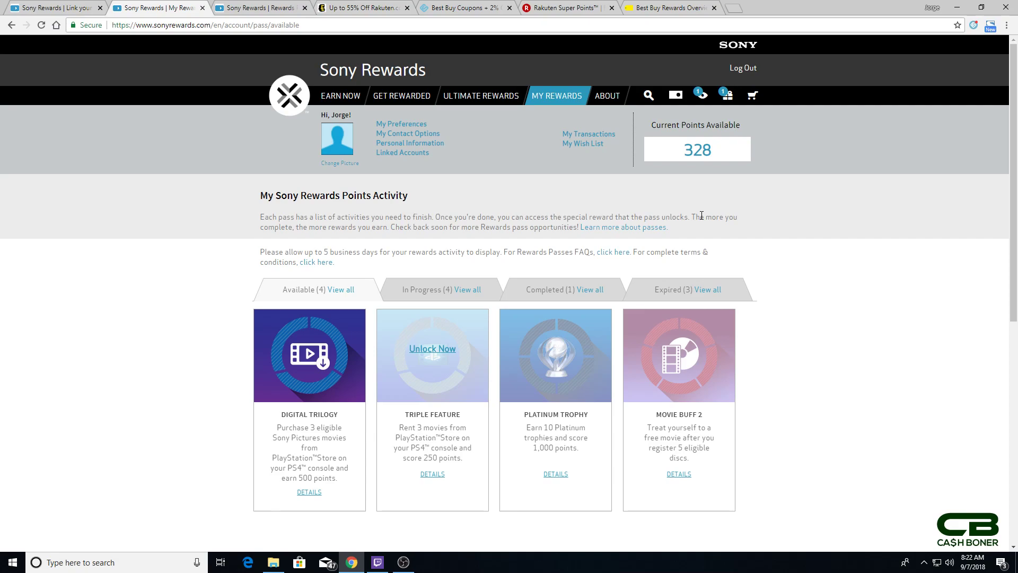
pyautogui.moveTo(696, 247)
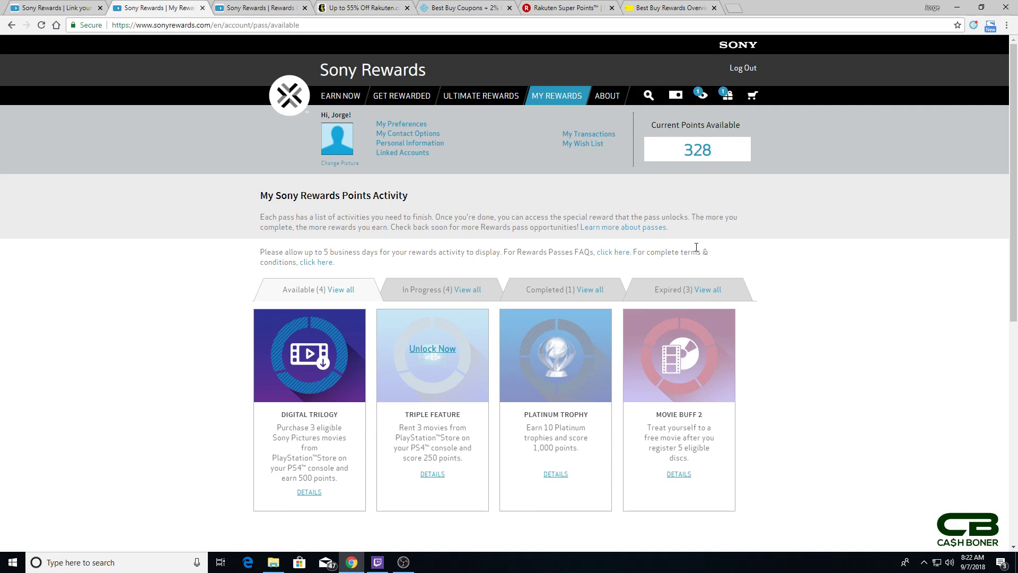
pyautogui.moveTo(707, 255)
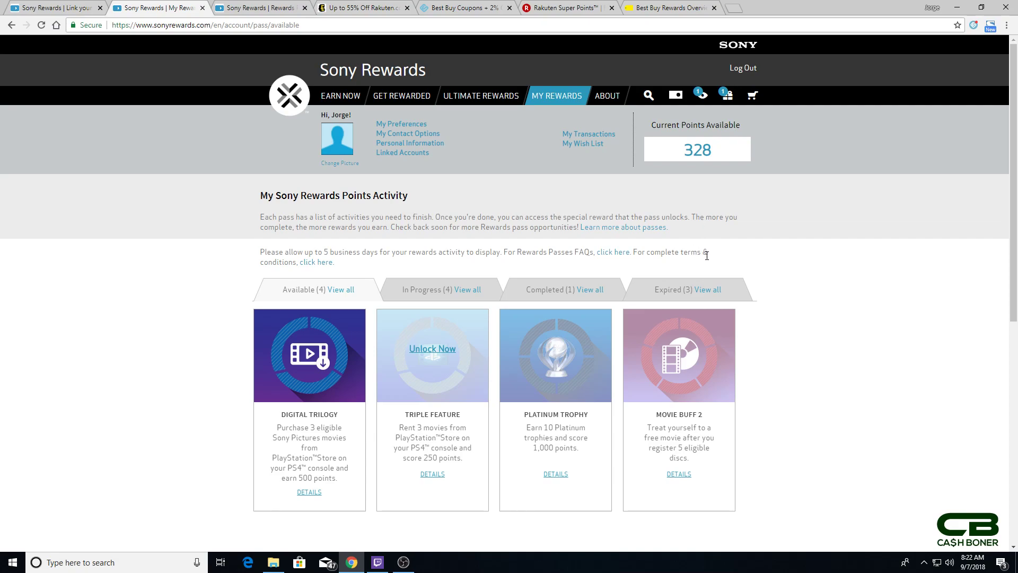
pyautogui.moveTo(708, 260)
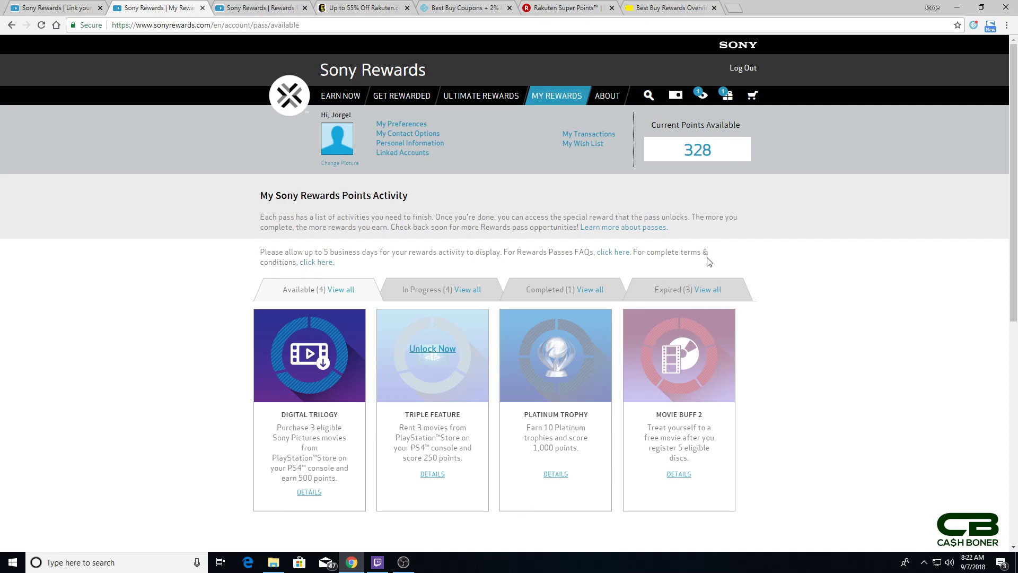
pyautogui.moveTo(692, 265)
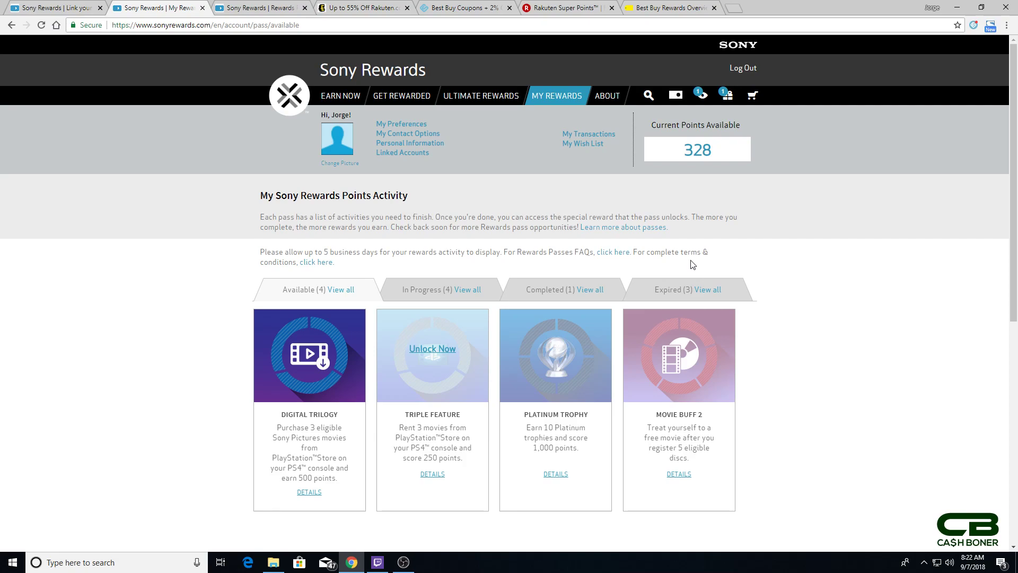